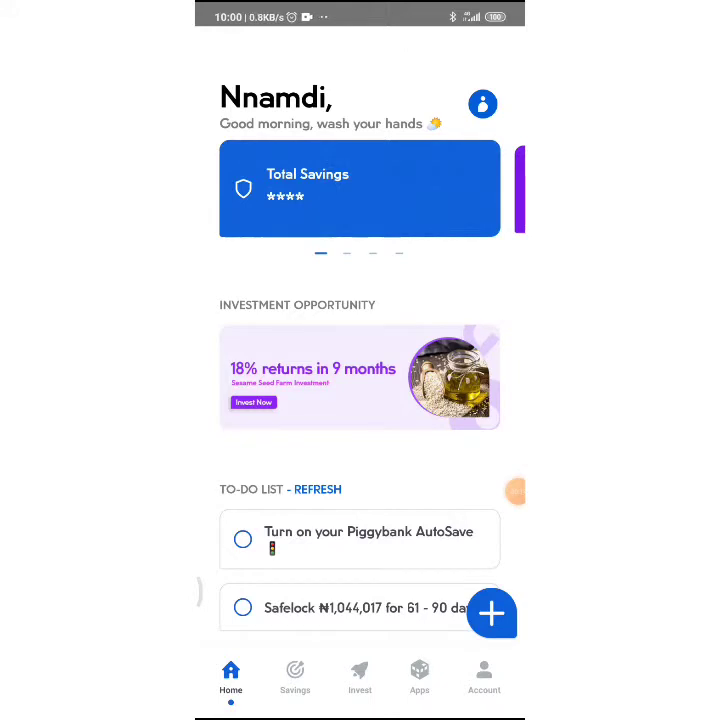
Step: Open the Sesame Seed Farm Investment and browse its ₦5,000-per-unit details page
{"action": "left_click", "coordinate": [252, 402]}
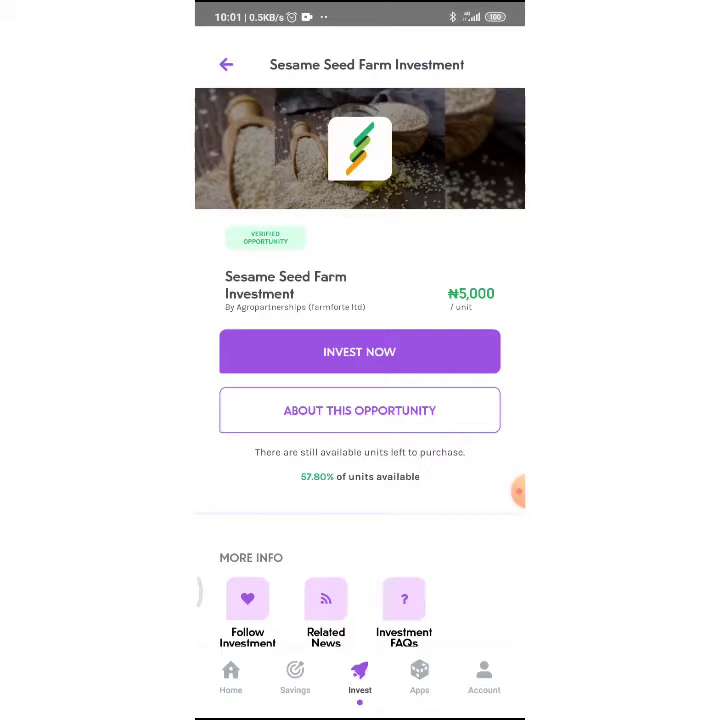
{"action": "scroll", "scroll_direction": "up", "scroll_amount": 3}
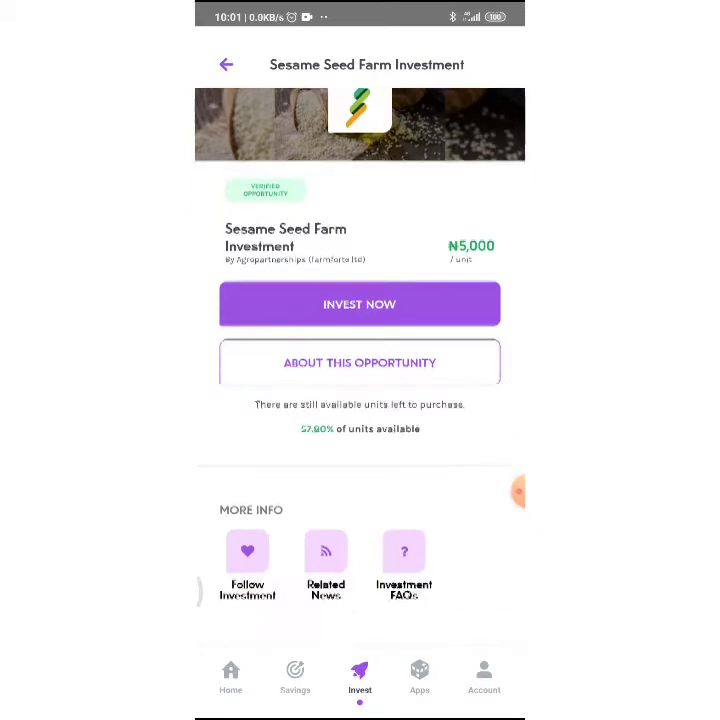
{"action": "scroll", "scroll_direction": "up", "scroll_amount": 3}
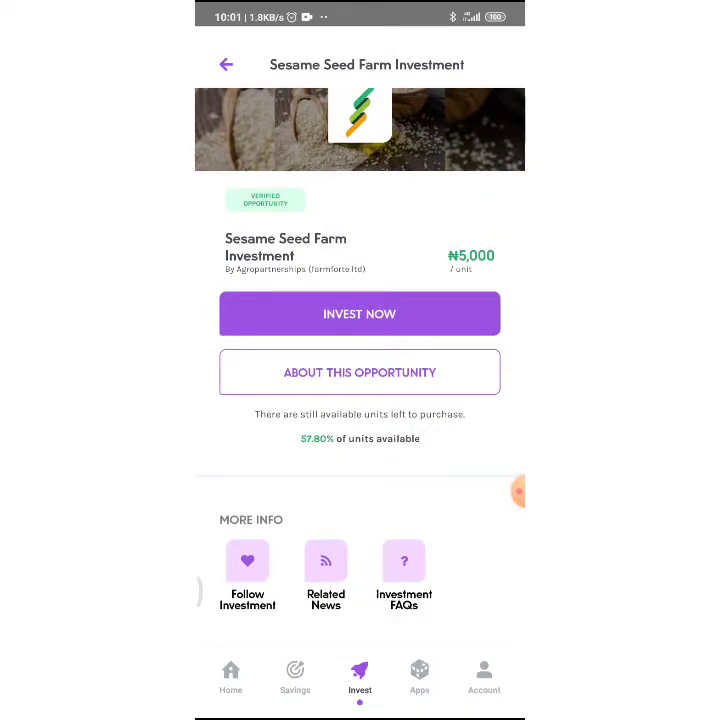
{"action": "scroll", "scroll_direction": "down", "scroll_amount": 3}
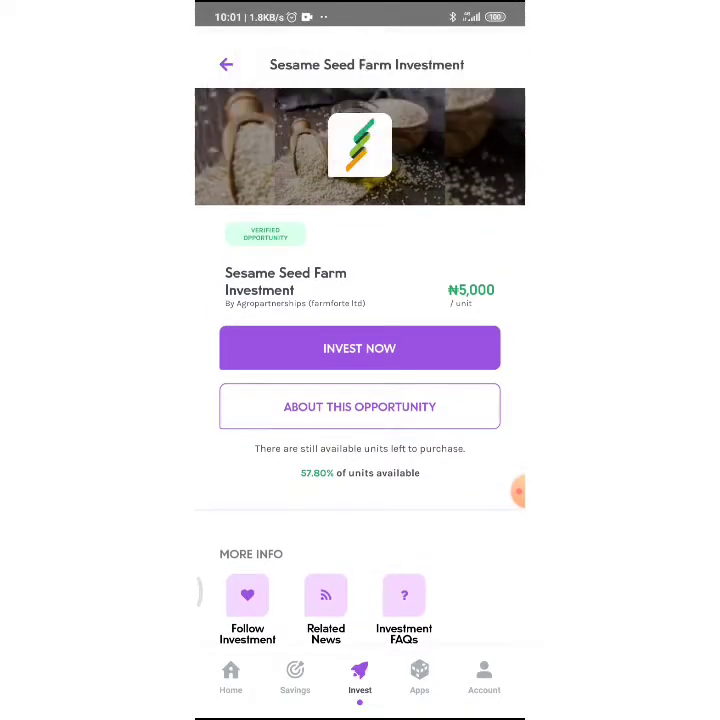
Step: Open About This Opportunity and scroll through the sesame seed and Agropartnerships write-up
{"action": "left_click", "coordinate": [359, 406]}
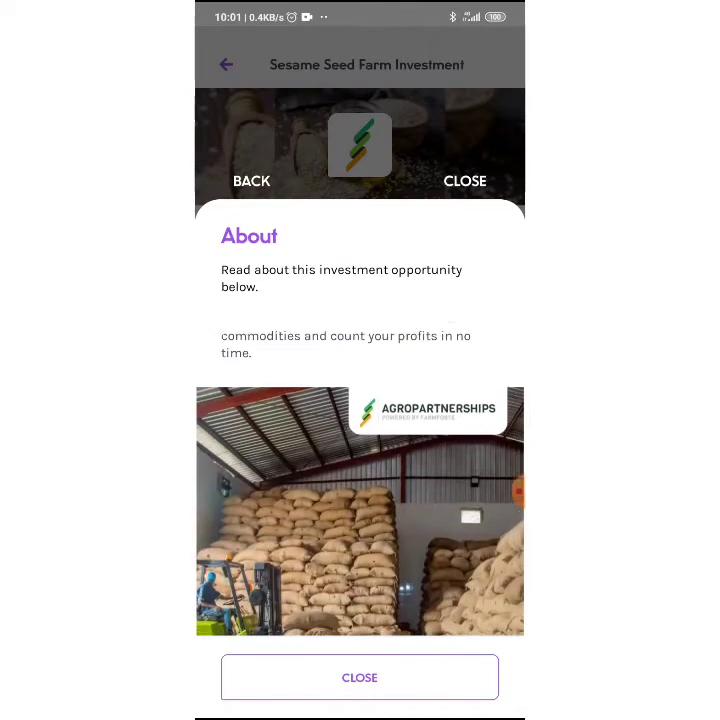
{"action": "scroll", "scroll_direction": "up", "scroll_amount": 3}
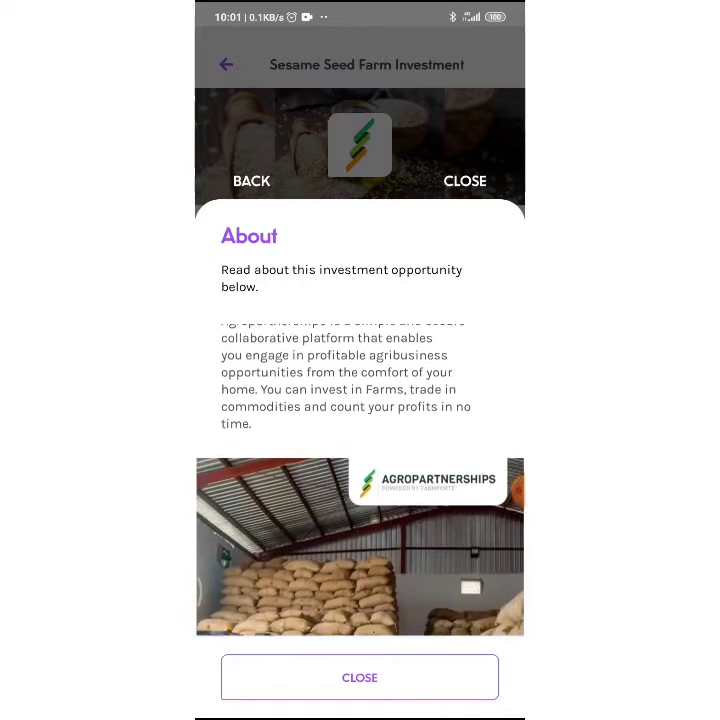
{"action": "scroll", "scroll_direction": "up", "scroll_amount": 3}
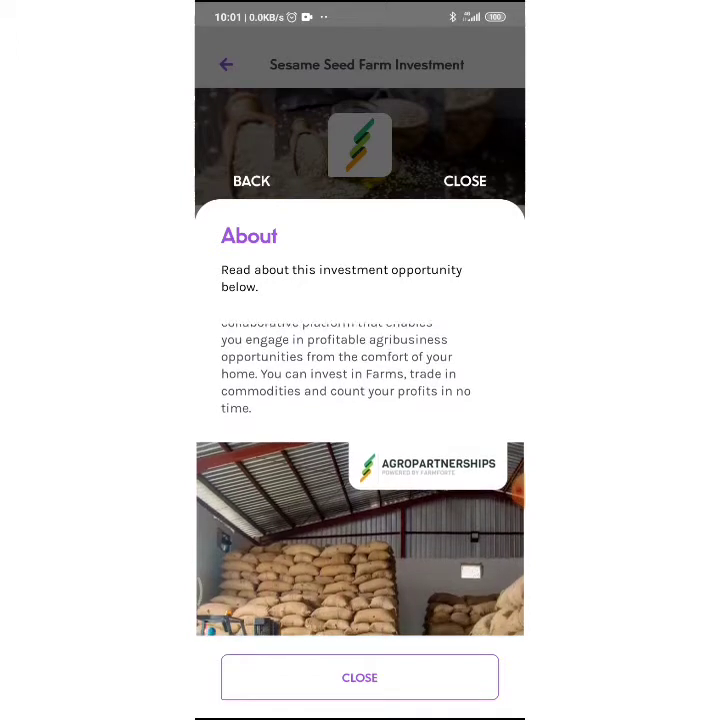
{"action": "scroll", "scroll_direction": "up", "scroll_amount": 3}
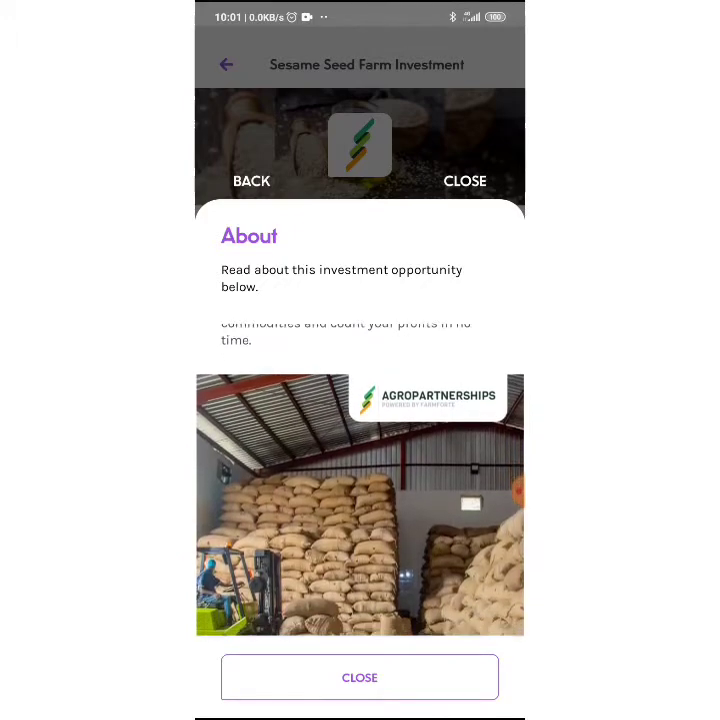
{"action": "scroll", "scroll_direction": "up", "scroll_amount": 3}
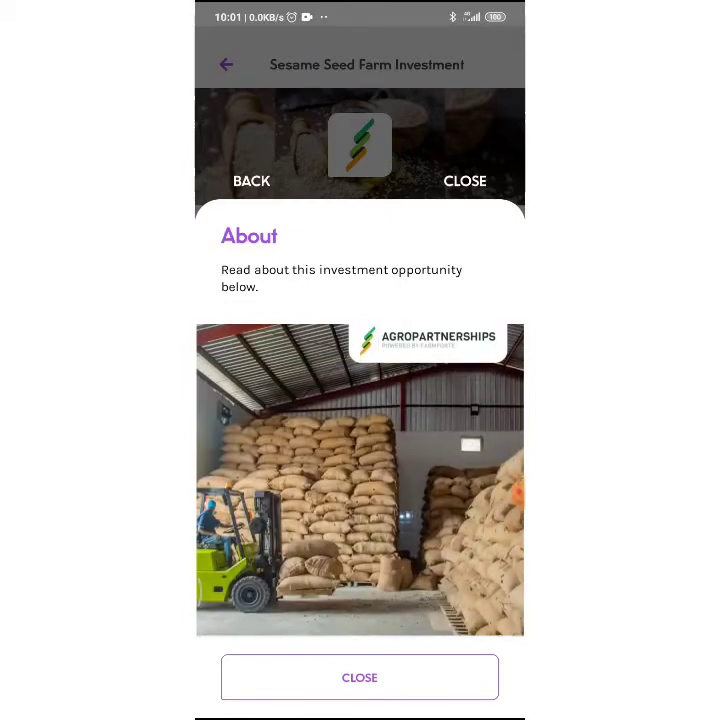
{"action": "scroll", "scroll_direction": "down", "scroll_amount": 3}
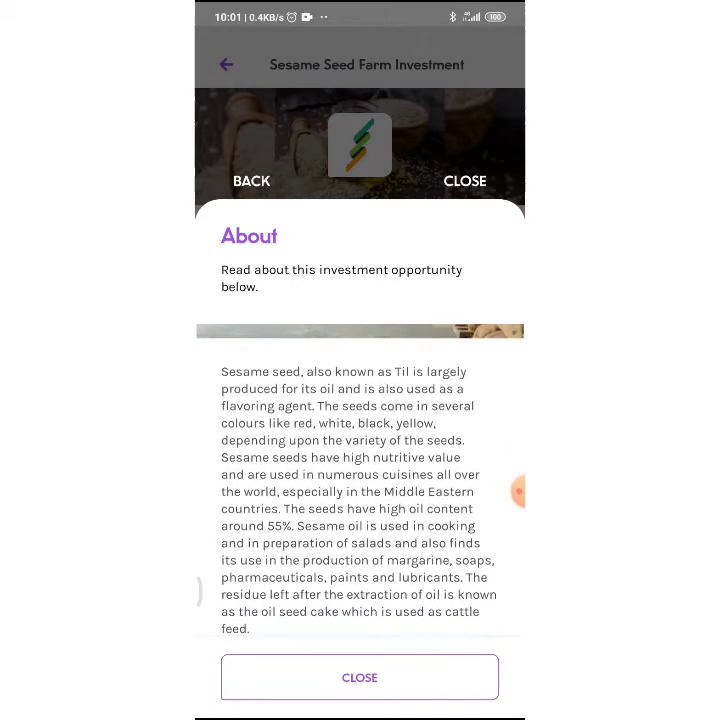
Step: Read the rest of the About sheet on export destinations and Agropartnerships
{"action": "scroll", "scroll_direction": "up", "scroll_amount": 3}
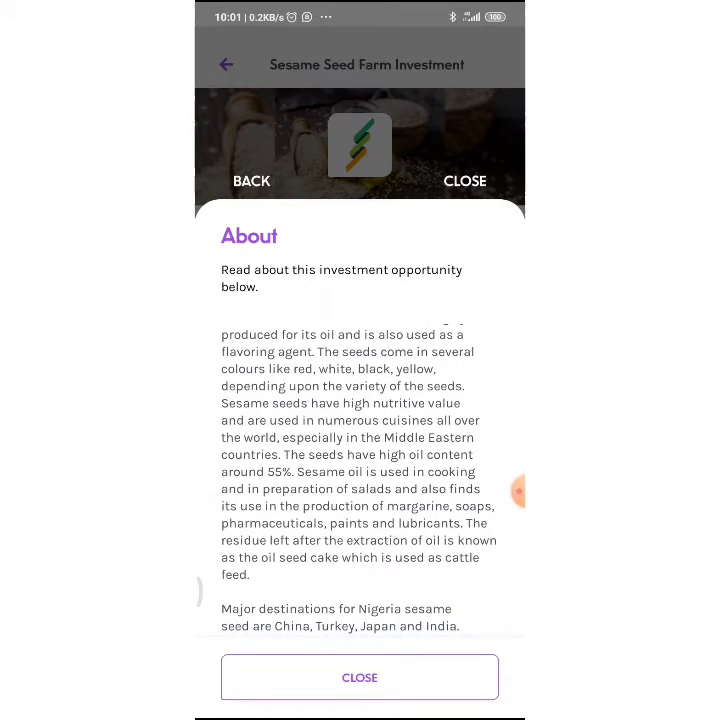
{"action": "scroll", "scroll_direction": "down", "scroll_amount": 3}
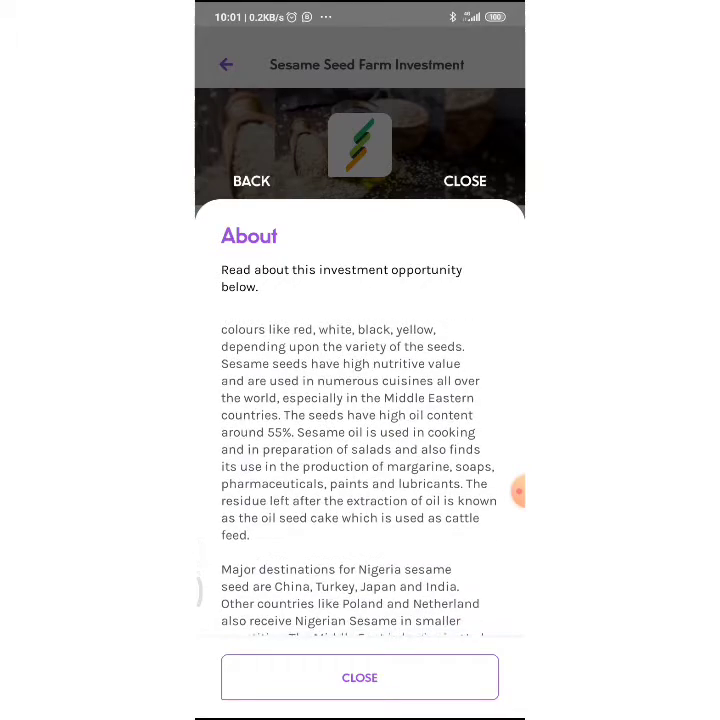
{"action": "scroll", "scroll_direction": "down", "scroll_amount": 3}
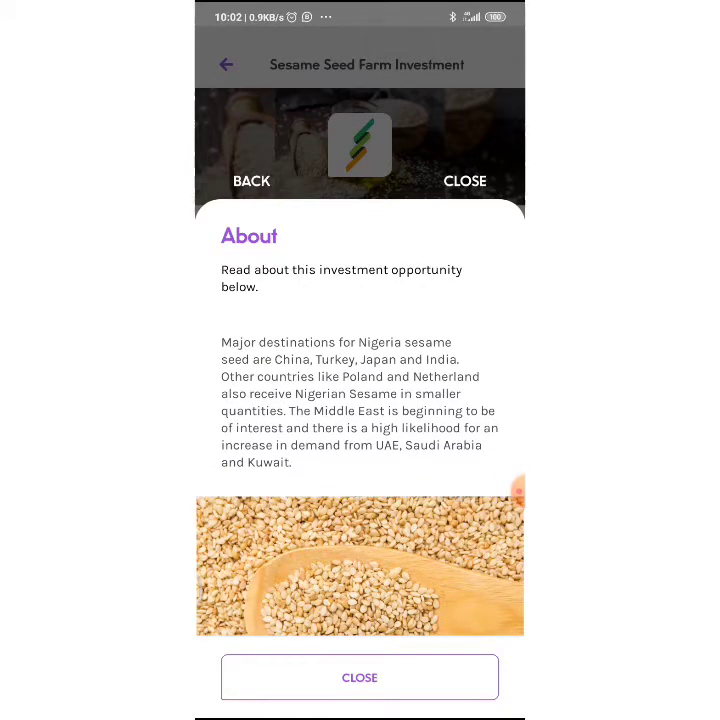
{"action": "scroll", "scroll_direction": "down", "scroll_amount": 3}
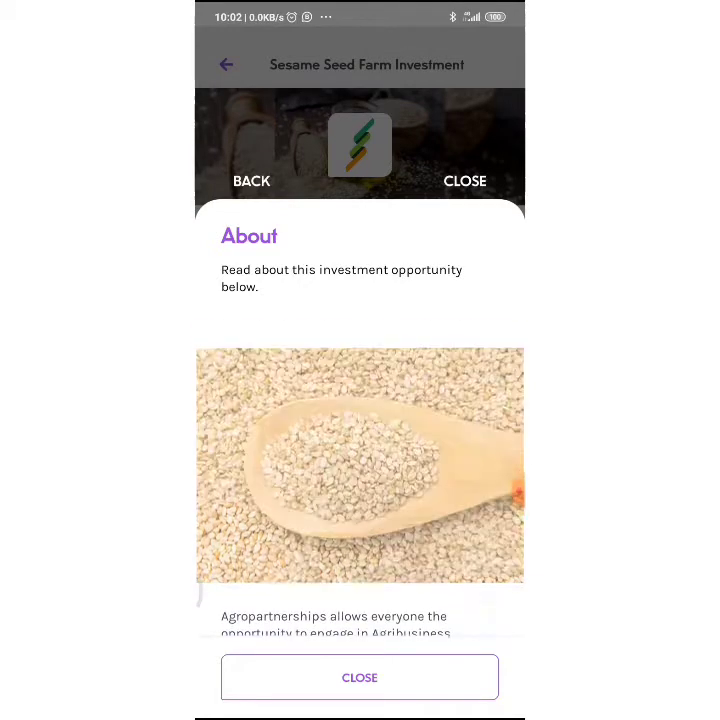
{"action": "scroll", "scroll_direction": "up", "scroll_amount": 3}
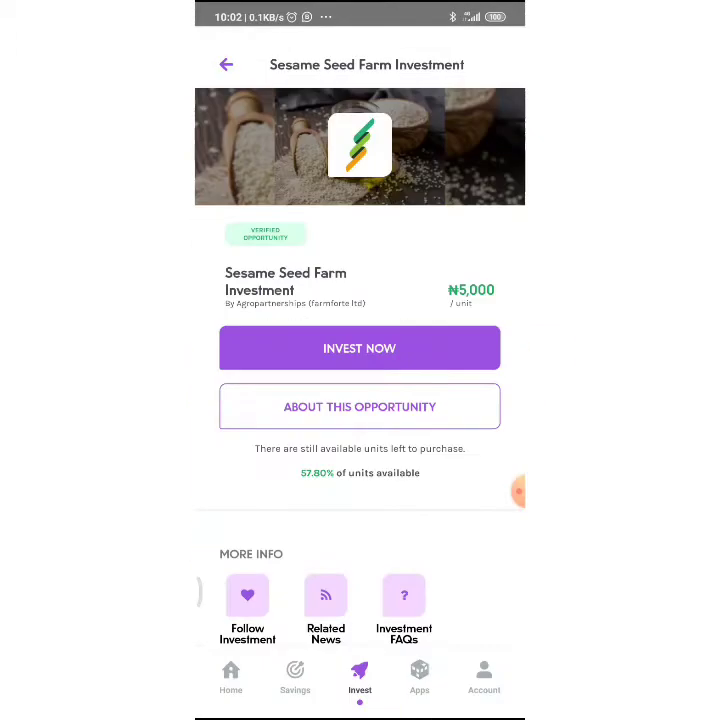
{"action": "scroll", "scroll_direction": "down", "scroll_amount": 3}
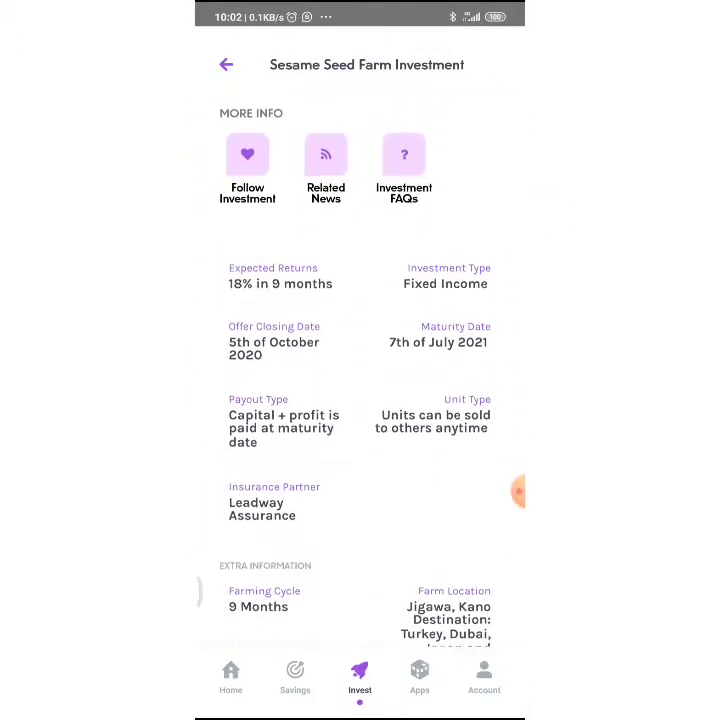
{"action": "scroll", "scroll_direction": "up", "scroll_amount": 3}
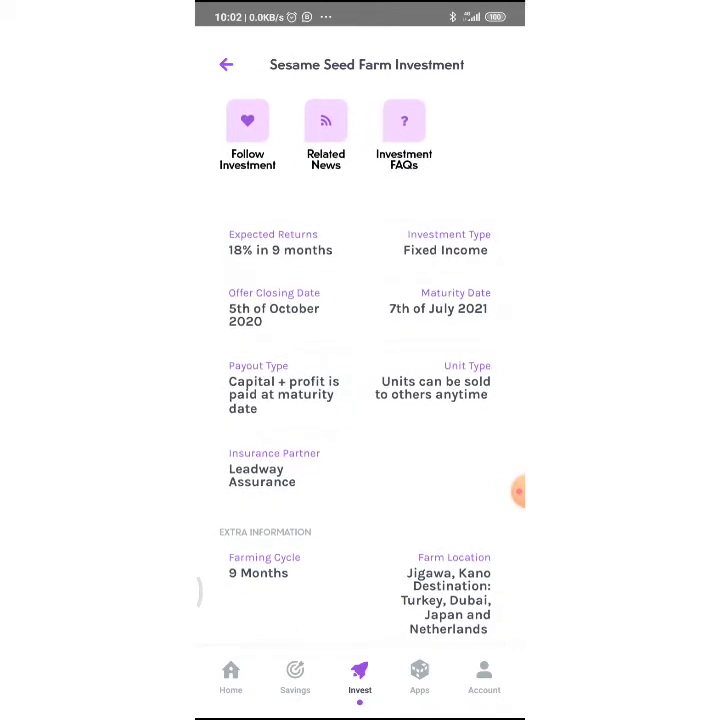
{"action": "scroll", "scroll_direction": "up", "scroll_amount": 3}
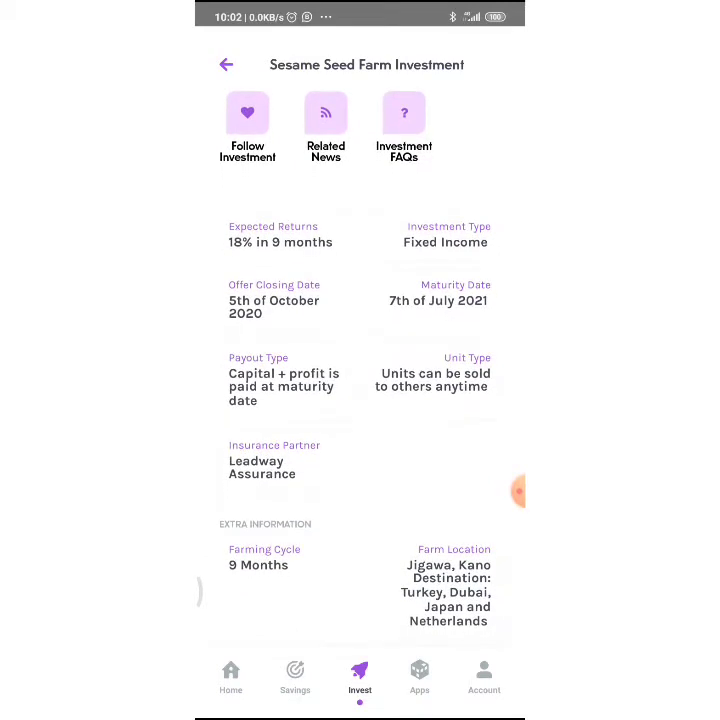
{"action": "scroll", "scroll_direction": "up", "scroll_amount": 3}
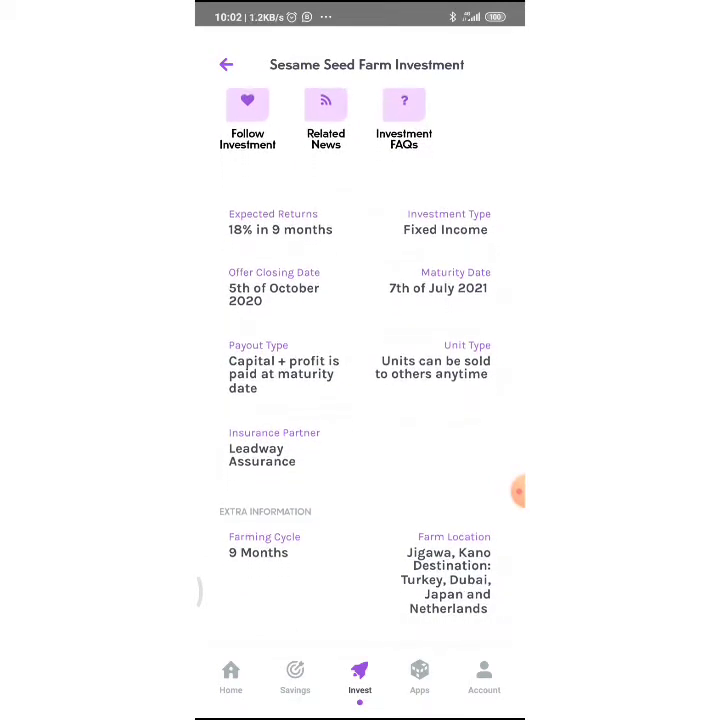
{"action": "scroll", "scroll_direction": "up", "scroll_amount": 3}
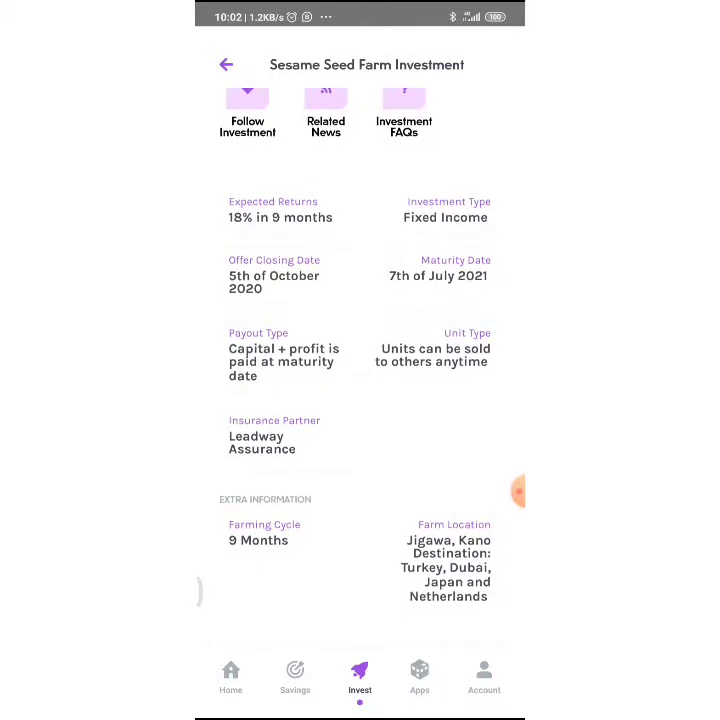
{"action": "scroll", "scroll_direction": "up", "scroll_amount": 3}
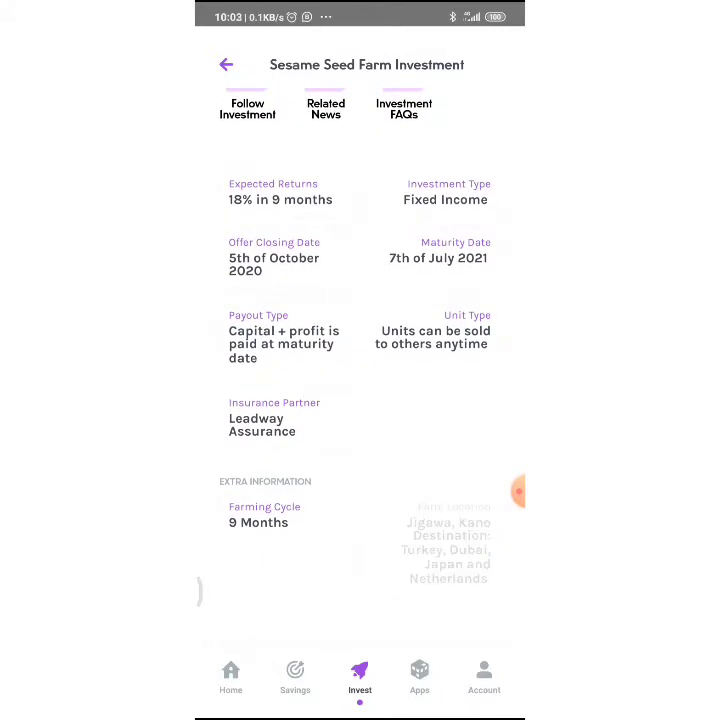
{"action": "scroll", "scroll_direction": "up", "scroll_amount": 3}
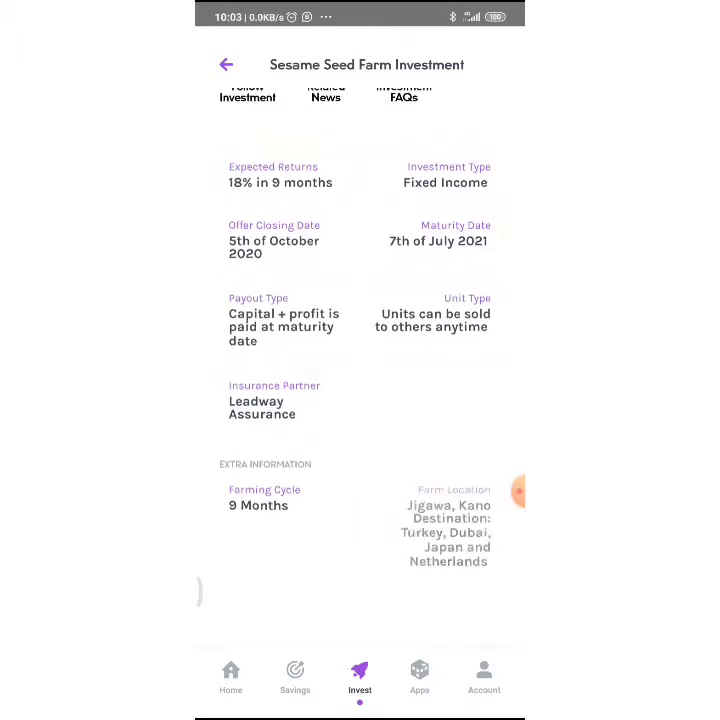
{"action": "scroll", "scroll_direction": "up", "scroll_amount": 3}
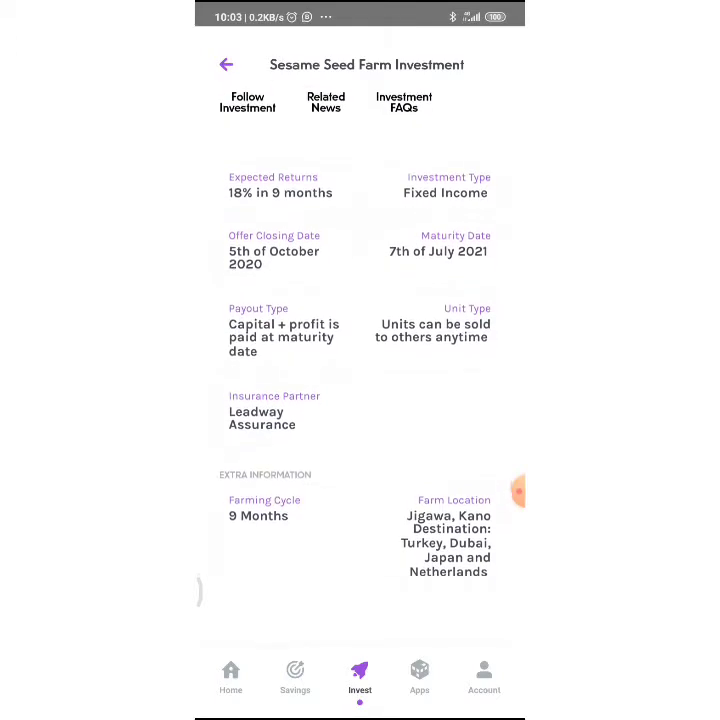
{"action": "scroll", "scroll_direction": "down", "scroll_amount": 3}
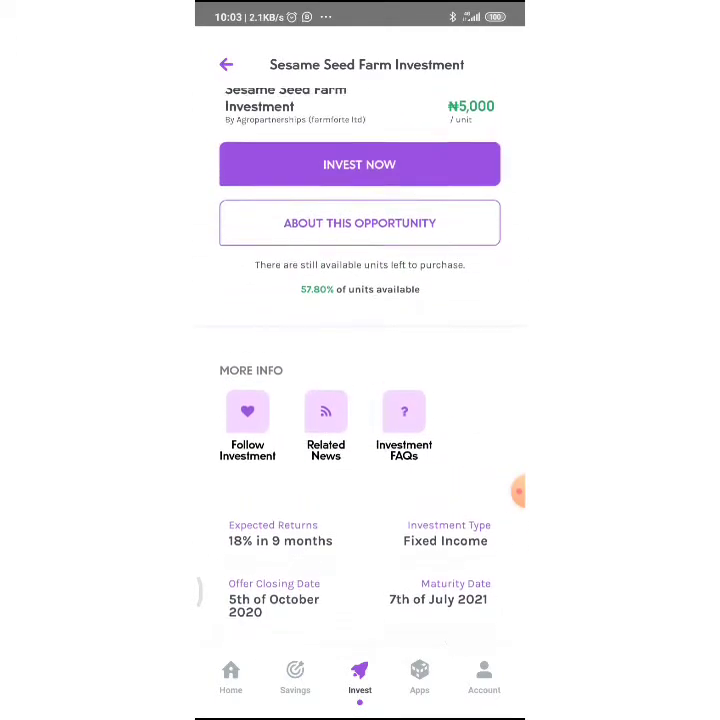
{"action": "scroll", "scroll_direction": "up", "scroll_amount": 3}
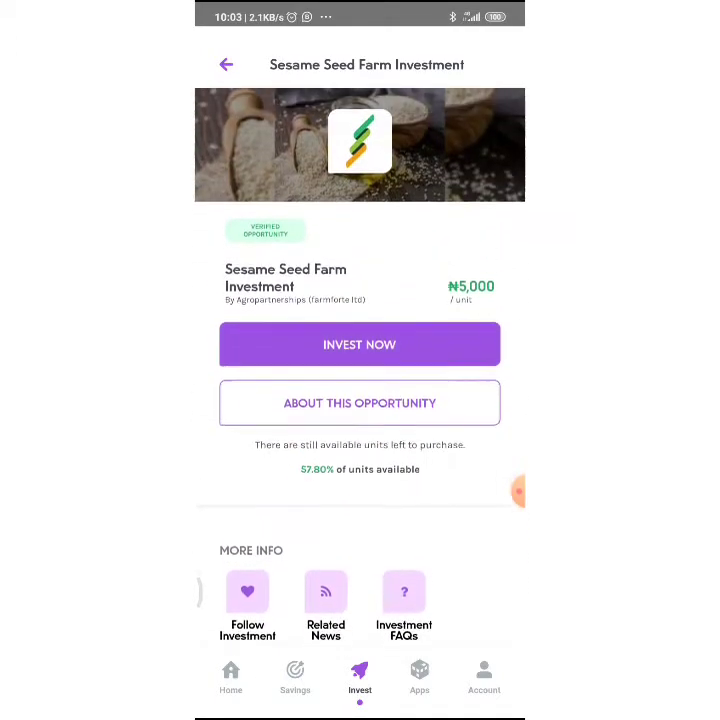
Step: Return Home, open the Sesame Seed banner, then open the Mixed Crop Maize/Tomato Farm page
{"action": "left_click", "coordinate": [230, 678]}
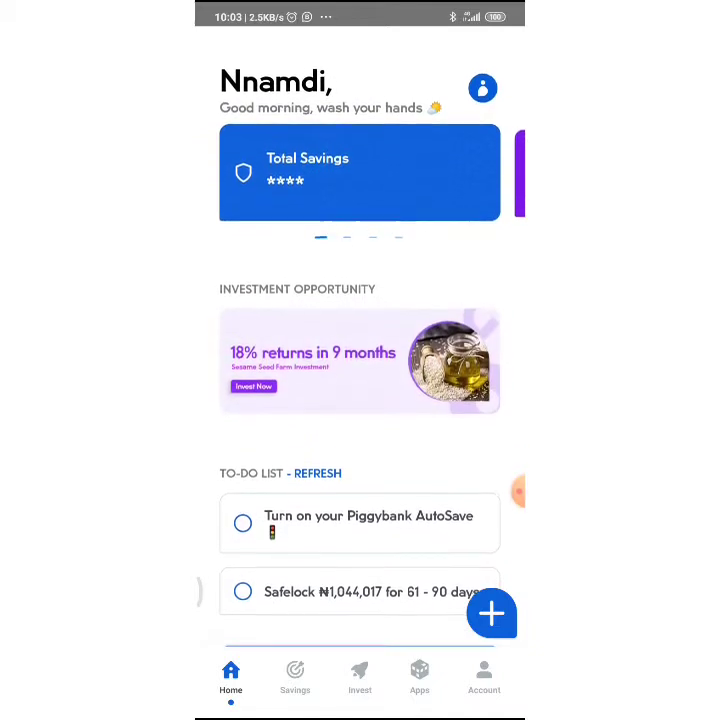
{"action": "scroll", "scroll_direction": "up", "scroll_amount": 3}
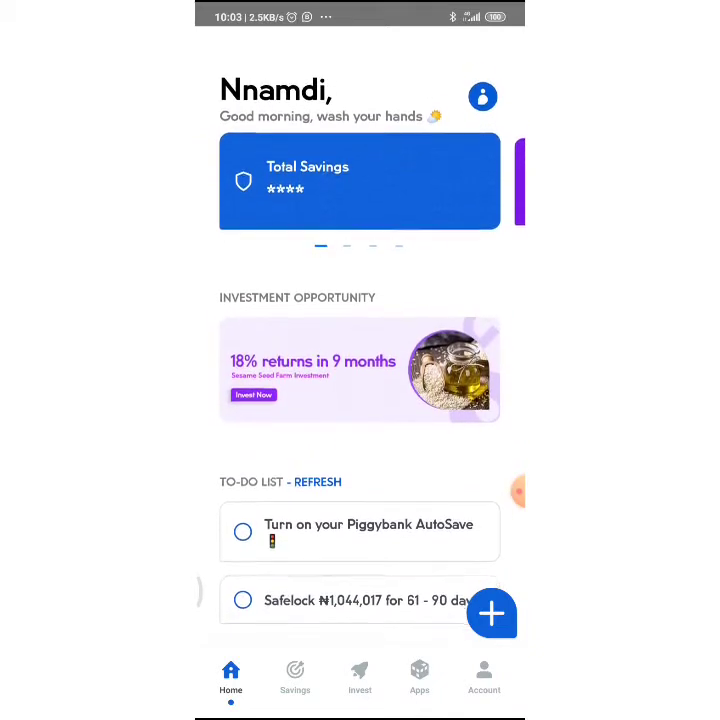
{"action": "scroll", "scroll_direction": "down", "scroll_amount": 3}
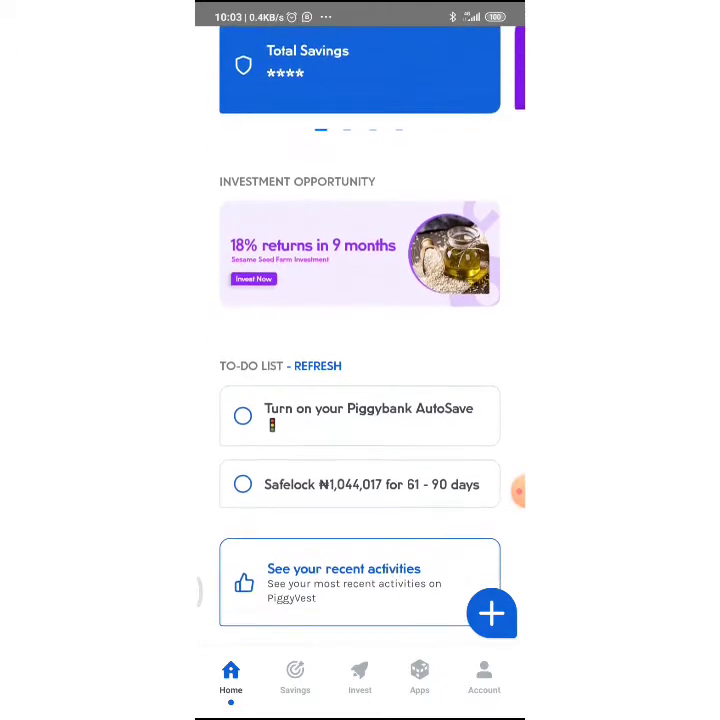
{"action": "left_click", "coordinate": [359, 254]}
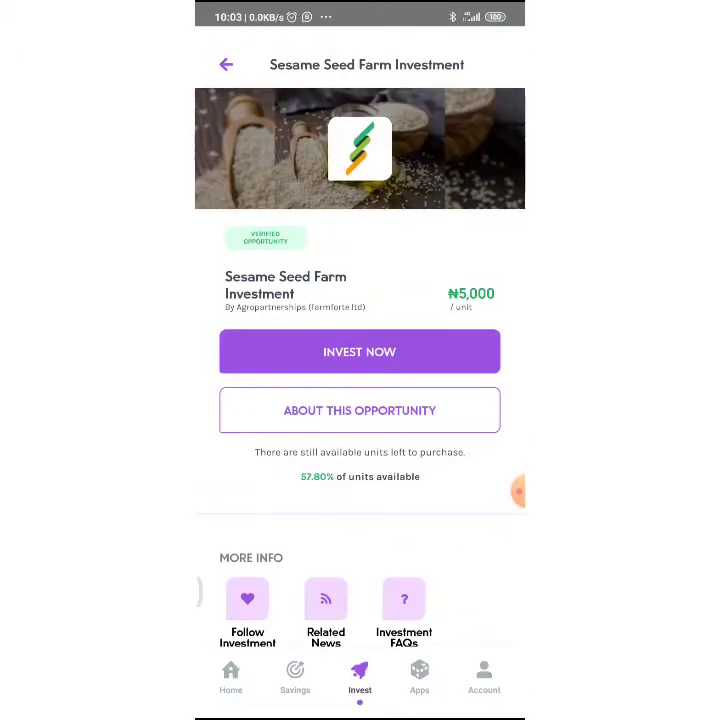
{"action": "left_click", "coordinate": [226, 64]}
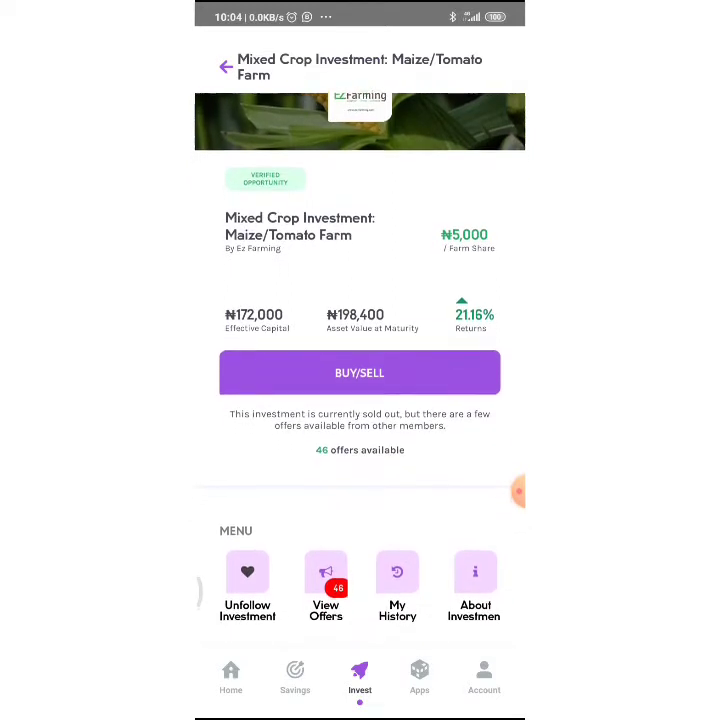
Step: Browse member offers for the Maize/Tomato Farm, including a 1-unit offer at ₦5,100
{"action": "left_click", "coordinate": [325, 588]}
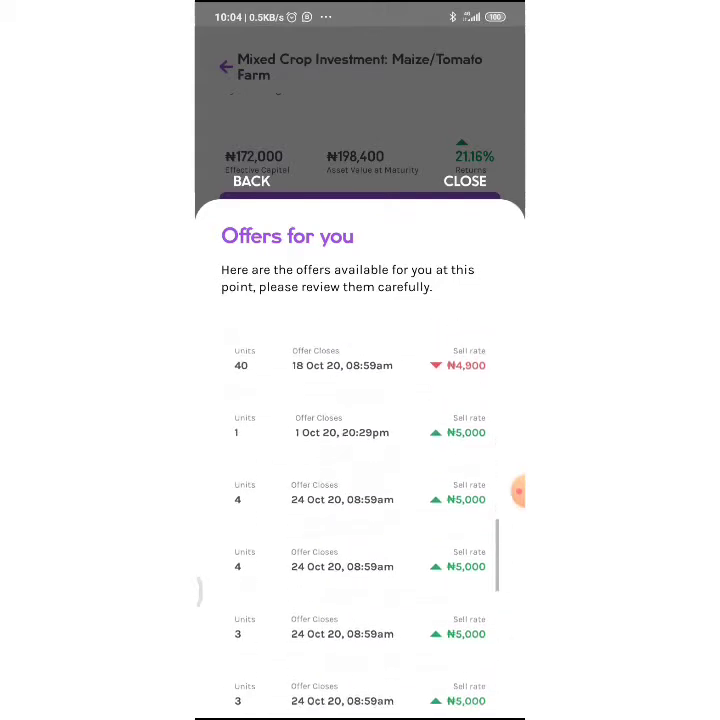
{"action": "scroll", "scroll_direction": "down", "scroll_amount": 3}
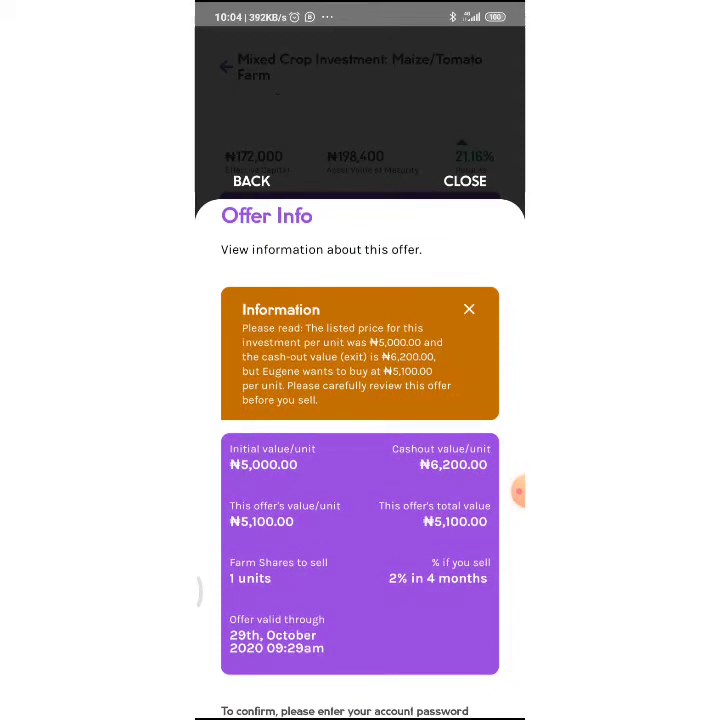
Step: Review Mixed Crop offer details, then return to Sesame Seed Farm's purchase form
{"action": "left_click", "coordinate": [469, 309]}
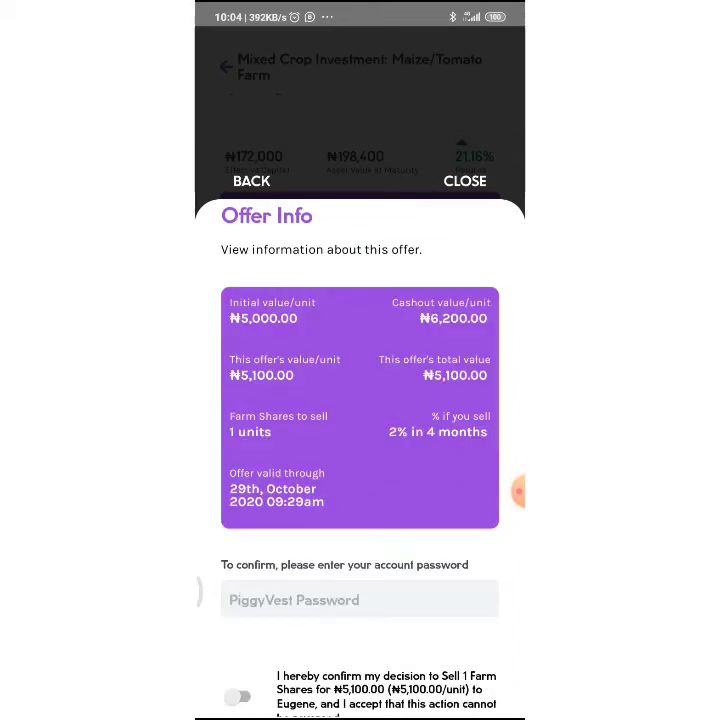
{"action": "left_click", "coordinate": [251, 181]}
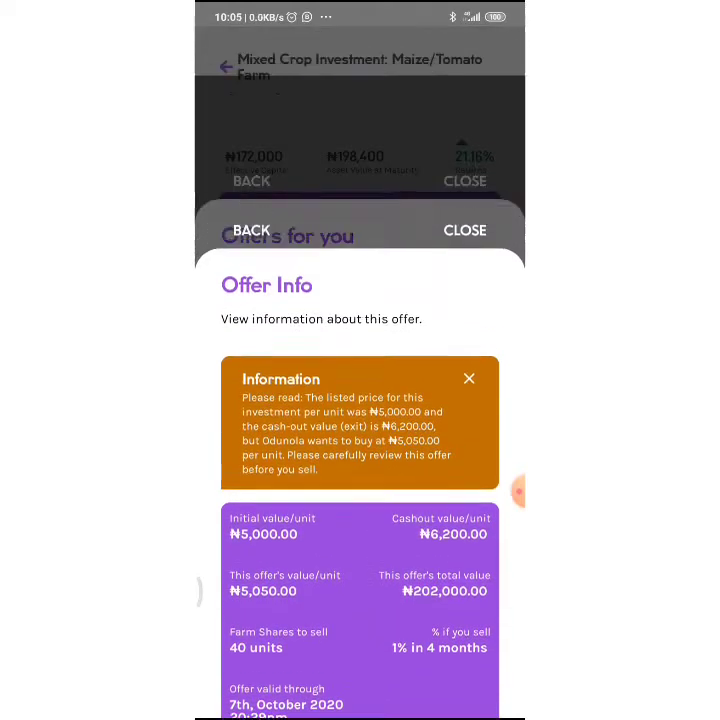
{"action": "left_click", "coordinate": [464, 230]}
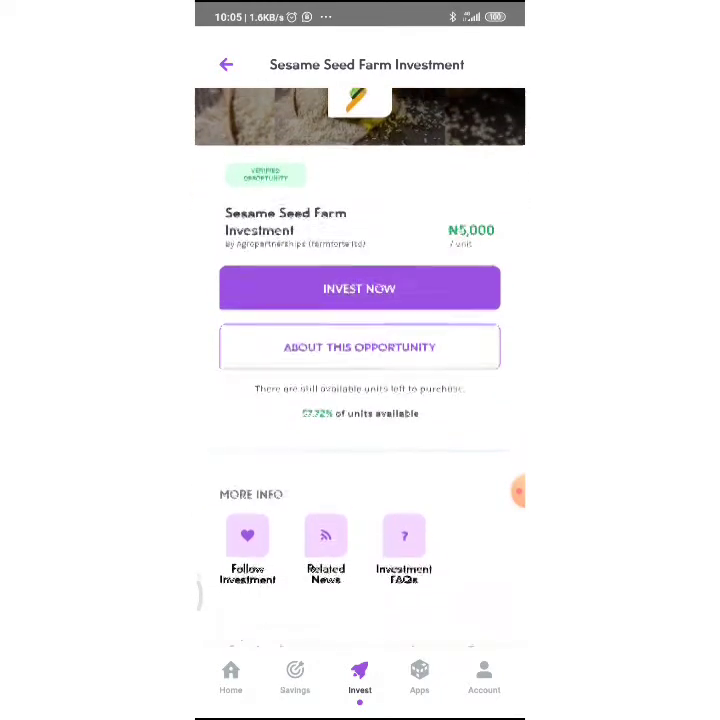
{"action": "left_click", "coordinate": [359, 288]}
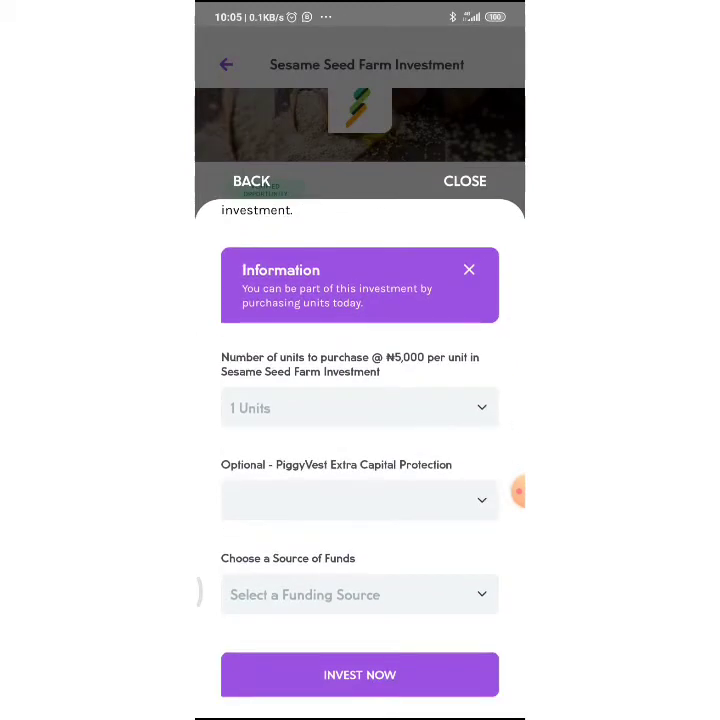
Step: Order 100 units with default insurance funded from the PiggyFlex Wallet, totalling ₦500,000
{"action": "scroll", "scroll_direction": "up", "scroll_amount": 3}
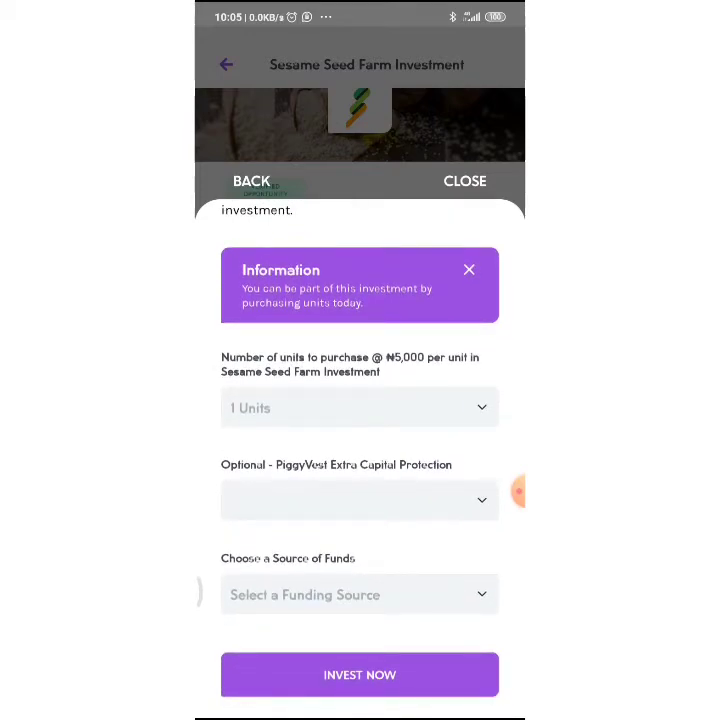
{"action": "left_click", "coordinate": [359, 407]}
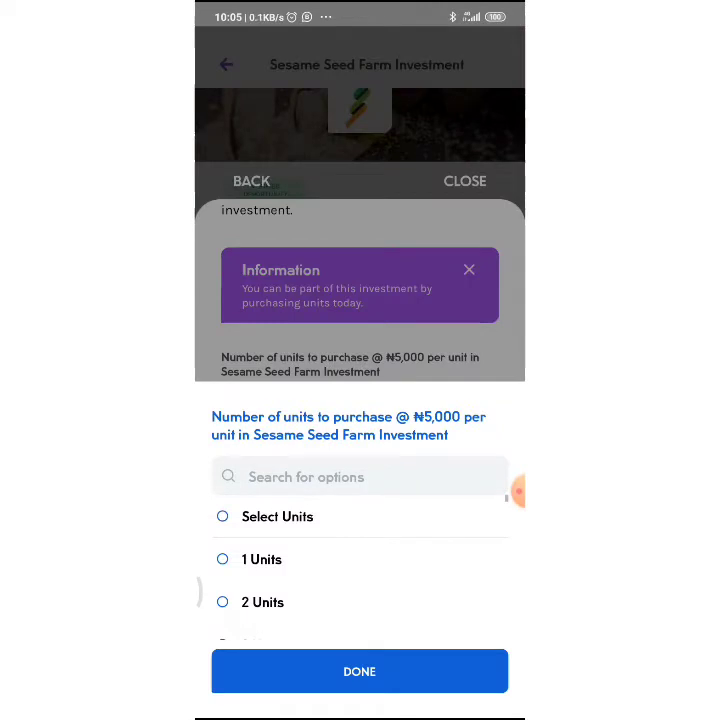
{"action": "left_click", "coordinate": [359, 476]}
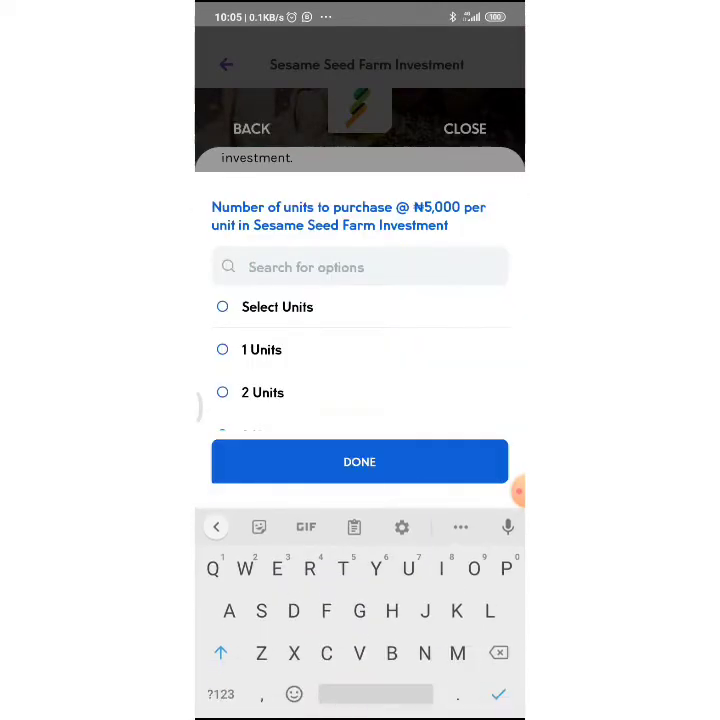
{"action": "type", "text": "1000"}
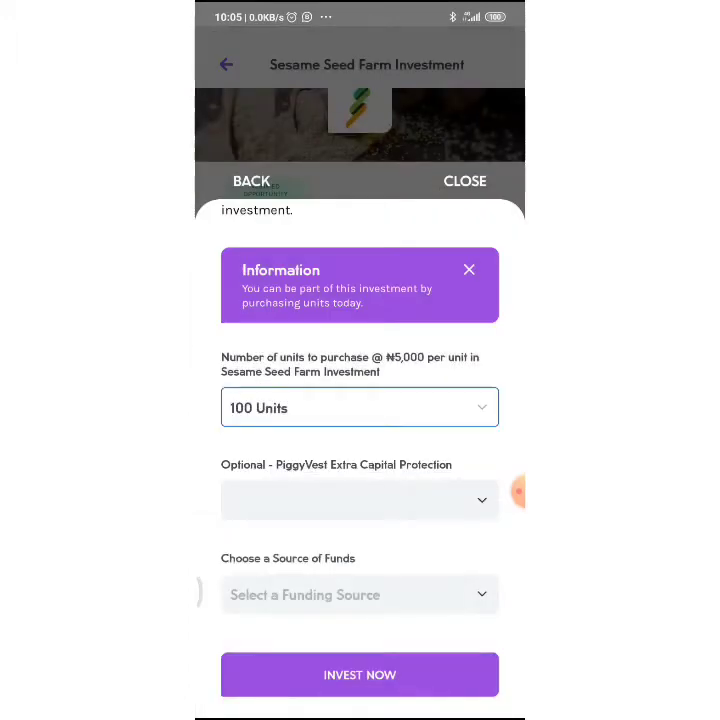
{"action": "left_click", "coordinate": [359, 500]}
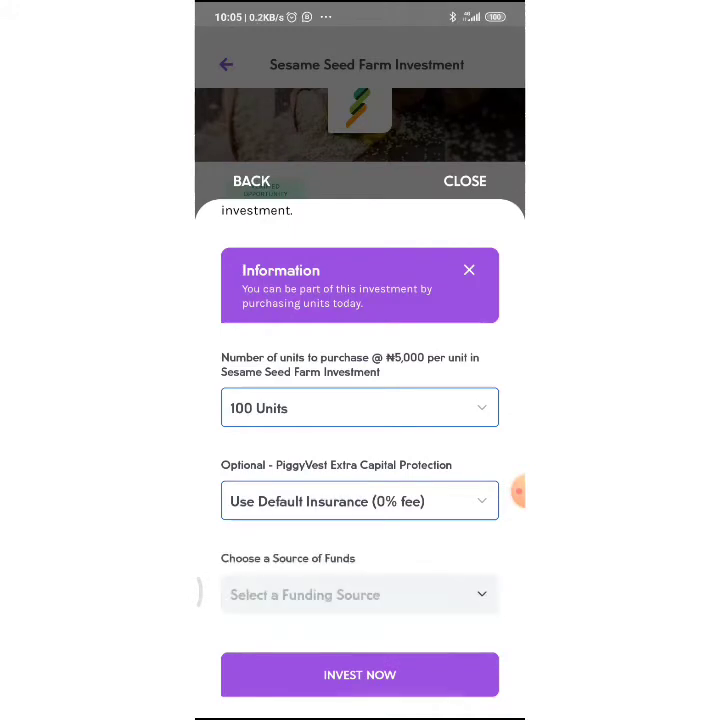
{"action": "left_click", "coordinate": [359, 594]}
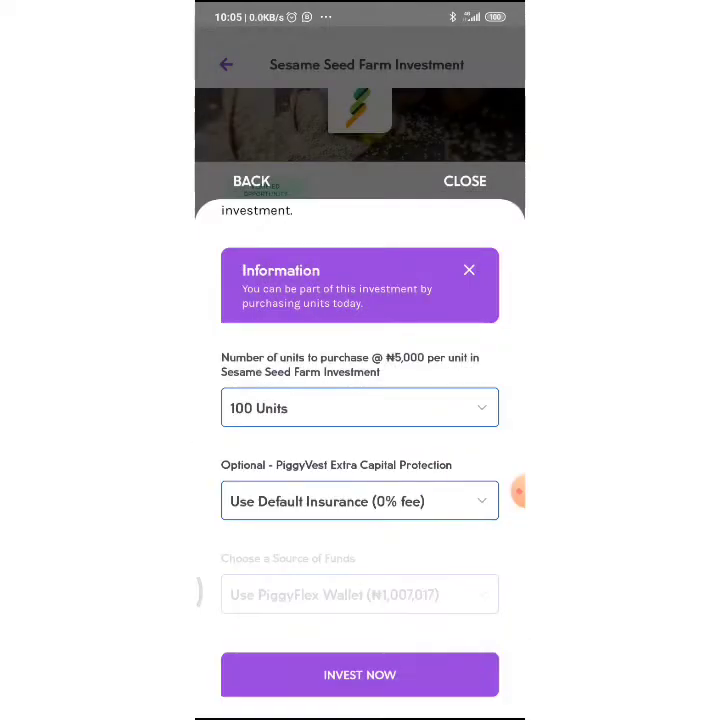
{"action": "left_click", "coordinate": [359, 674]}
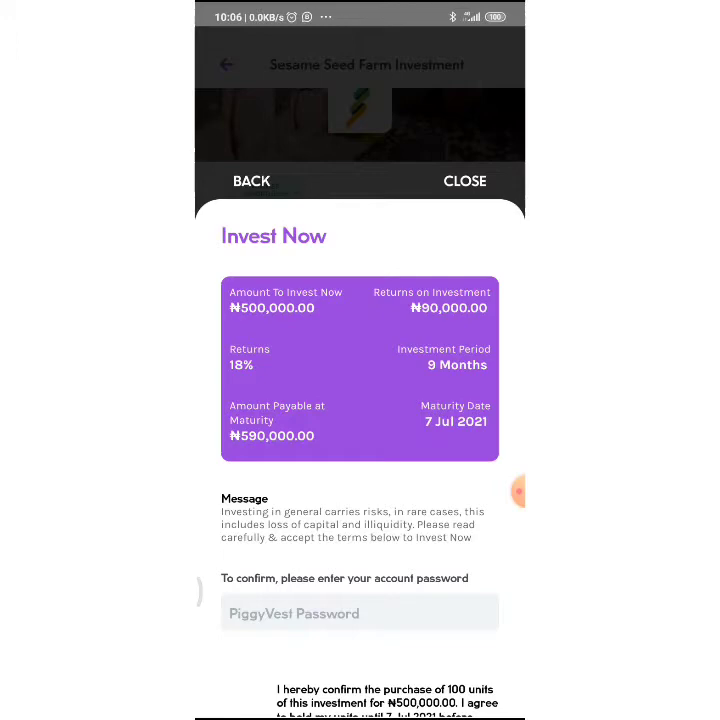
{"action": "scroll", "scroll_direction": "up", "scroll_amount": 3}
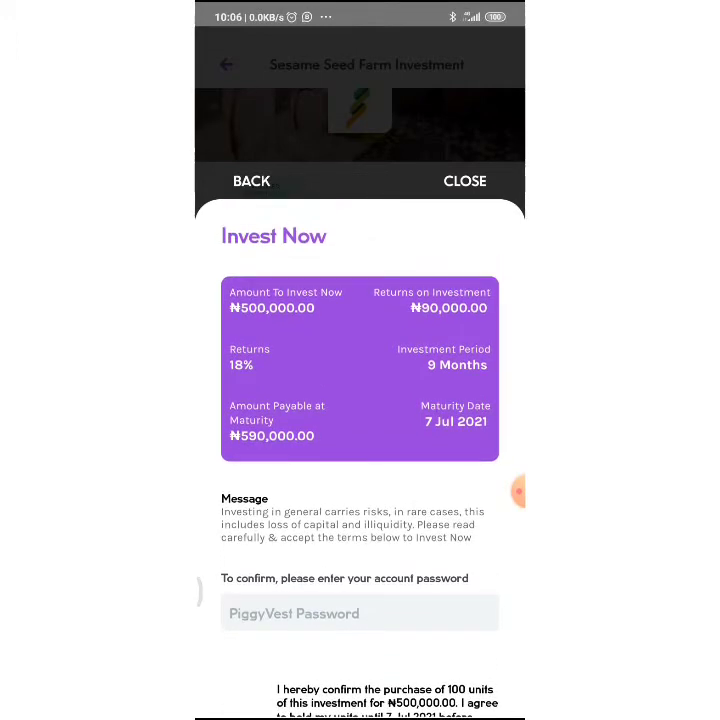
{"action": "scroll", "scroll_direction": "up", "scroll_amount": 3}
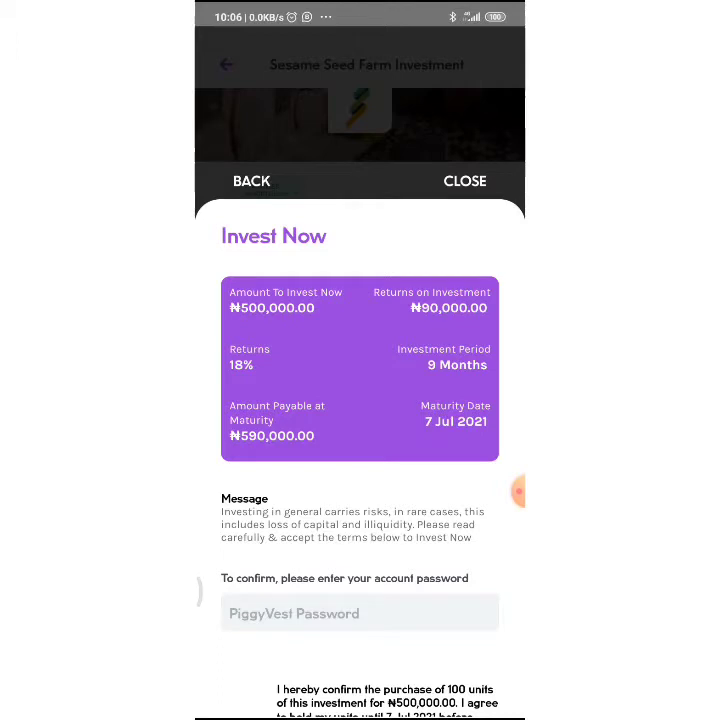
{"action": "scroll", "scroll_direction": "up", "scroll_amount": 3}
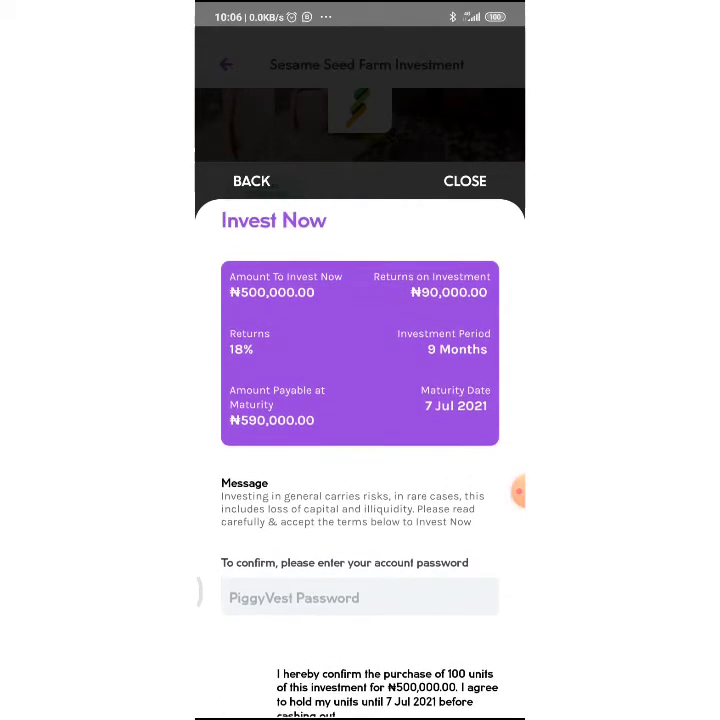
{"action": "scroll", "scroll_direction": "down", "scroll_amount": 3}
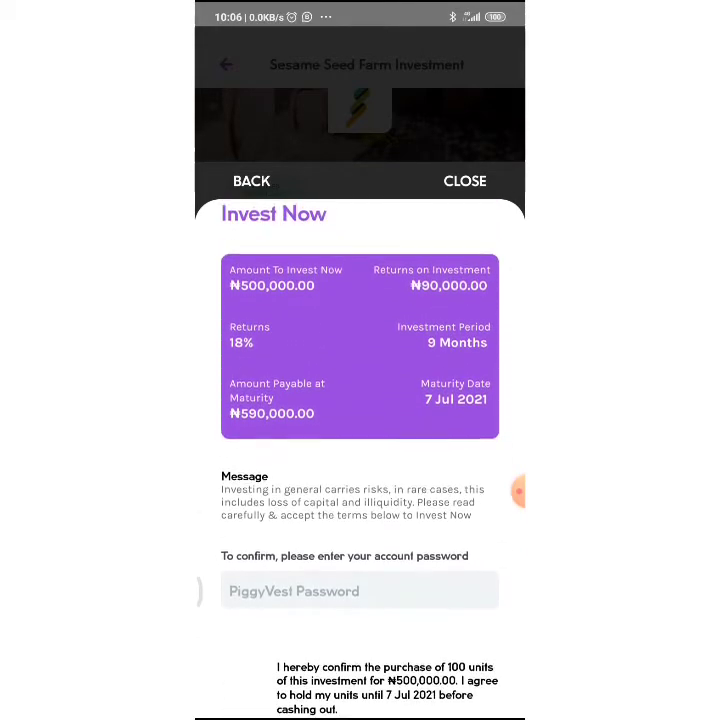
{"action": "scroll", "scroll_direction": "down", "scroll_amount": 3}
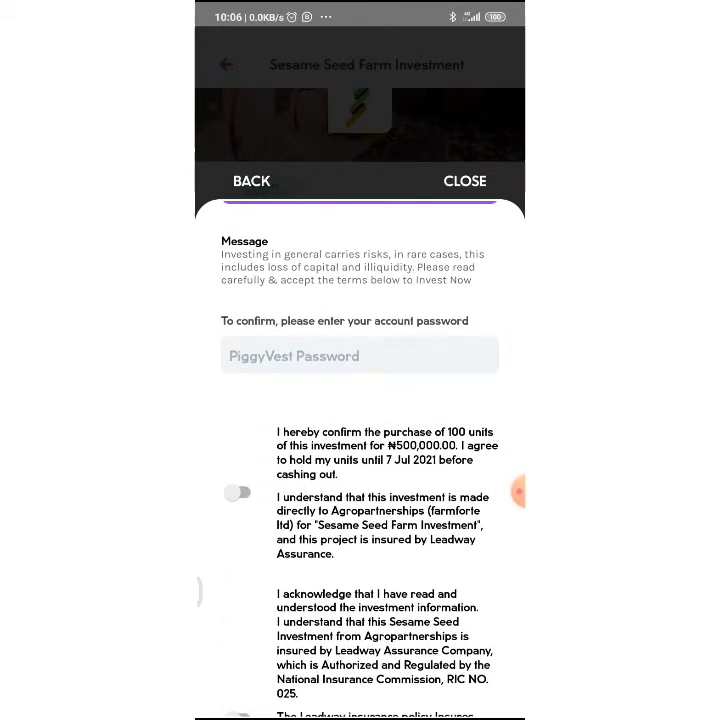
Step: Scroll the terms sheet and switch on the Leadway insurance policy agreement
{"action": "scroll", "scroll_direction": "up", "scroll_amount": 3}
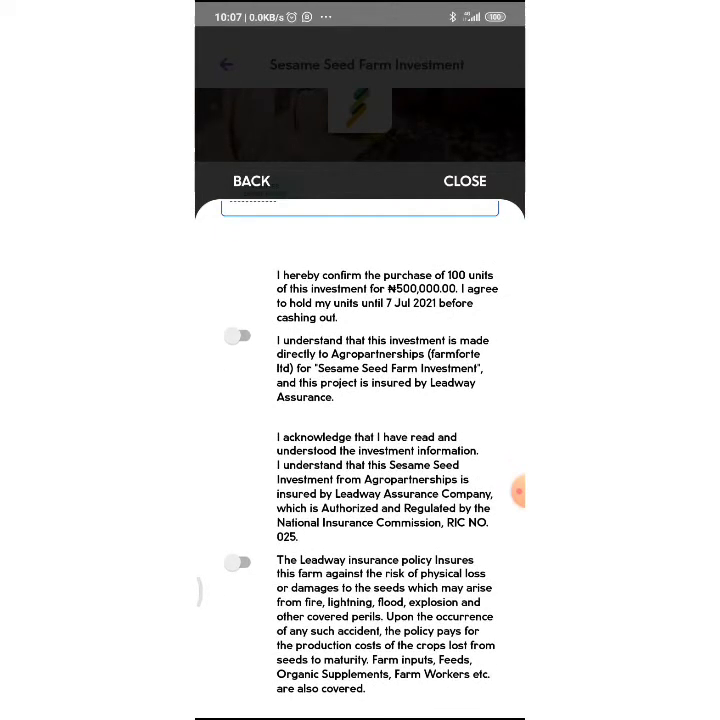
{"action": "scroll", "scroll_direction": "up", "scroll_amount": 3}
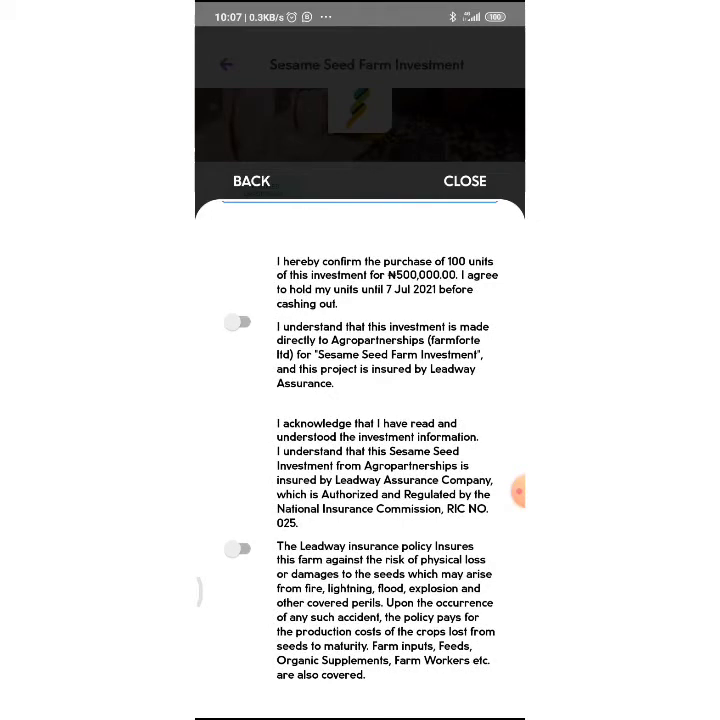
{"action": "scroll", "scroll_direction": "up", "scroll_amount": 3}
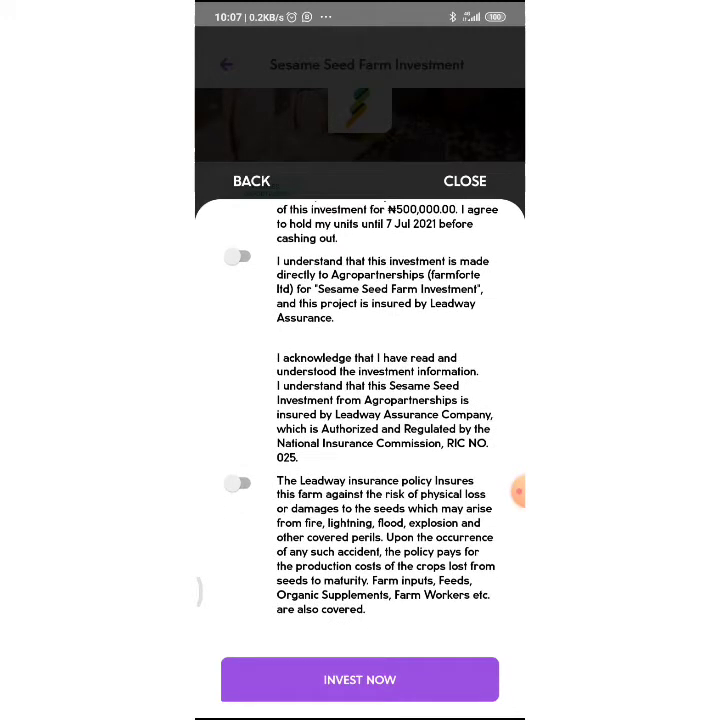
{"action": "scroll", "scroll_direction": "down", "scroll_amount": 3}
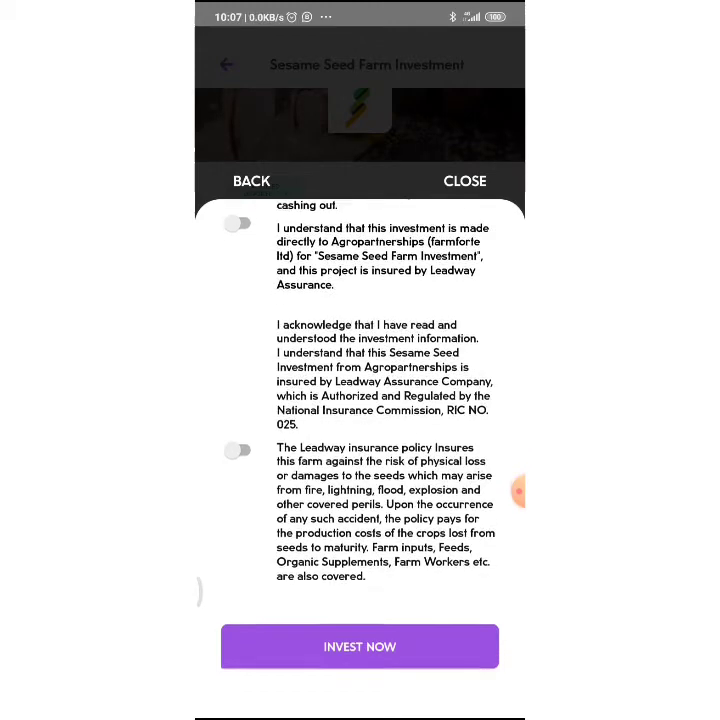
{"action": "scroll", "scroll_direction": "up", "scroll_amount": 3}
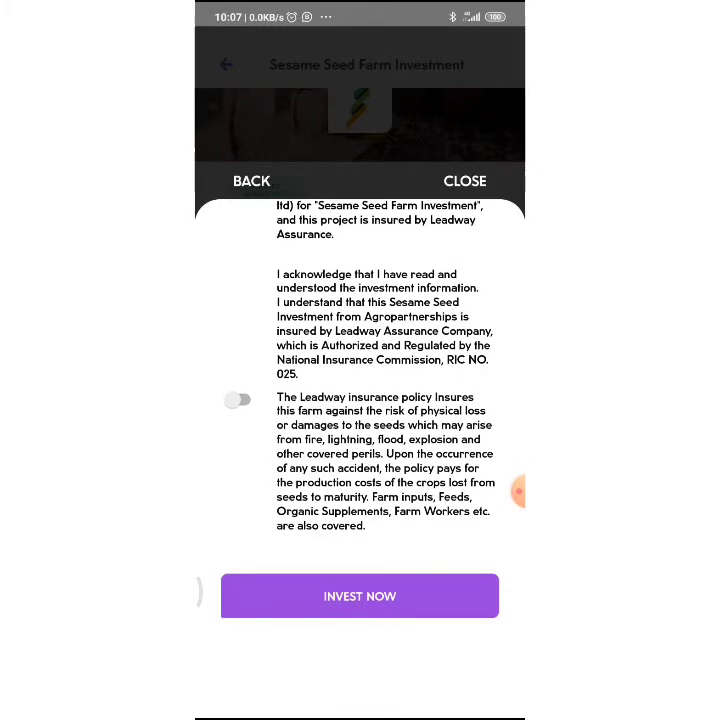
{"action": "scroll", "scroll_direction": "up", "scroll_amount": 3}
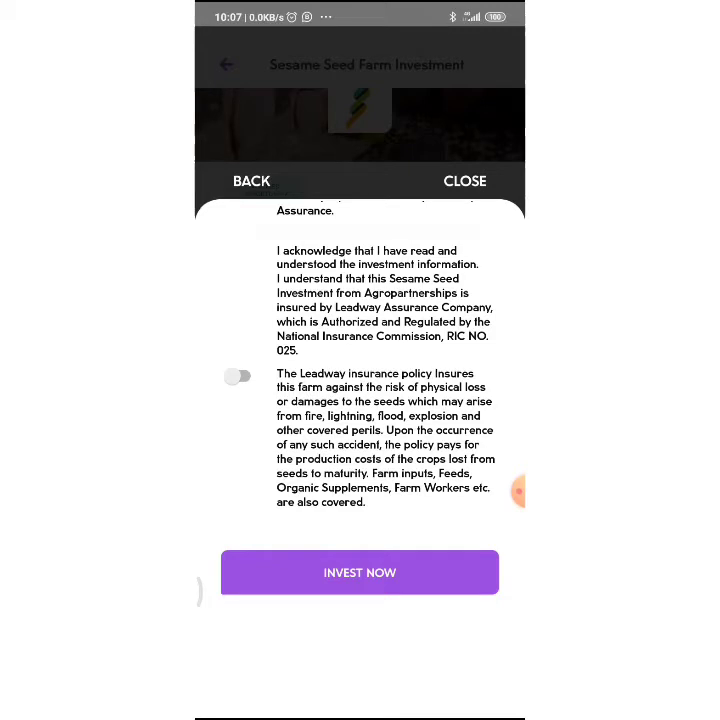
{"action": "scroll", "scroll_direction": "up", "scroll_amount": 3}
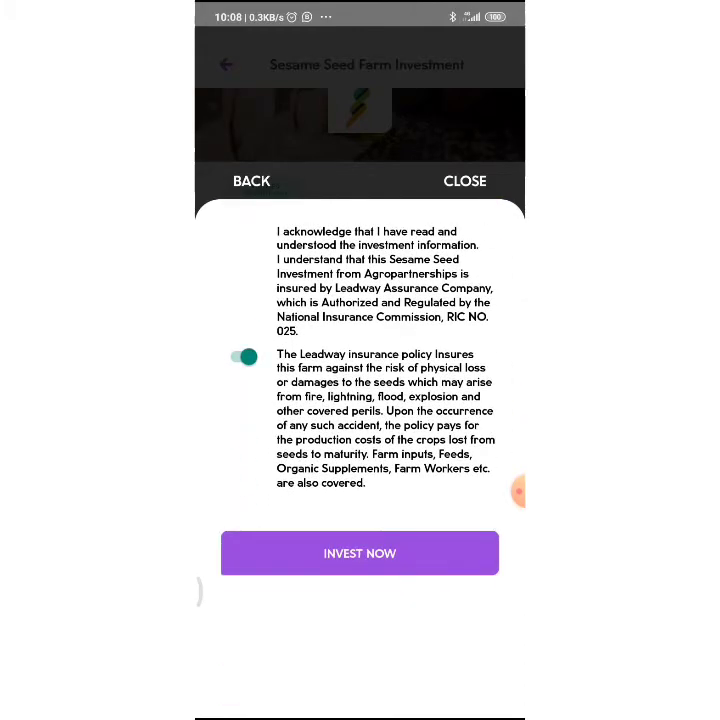
Step: Submit the 100-unit Sesame Seed purchase and wait for the Success! screen
{"action": "left_click", "coordinate": [359, 553]}
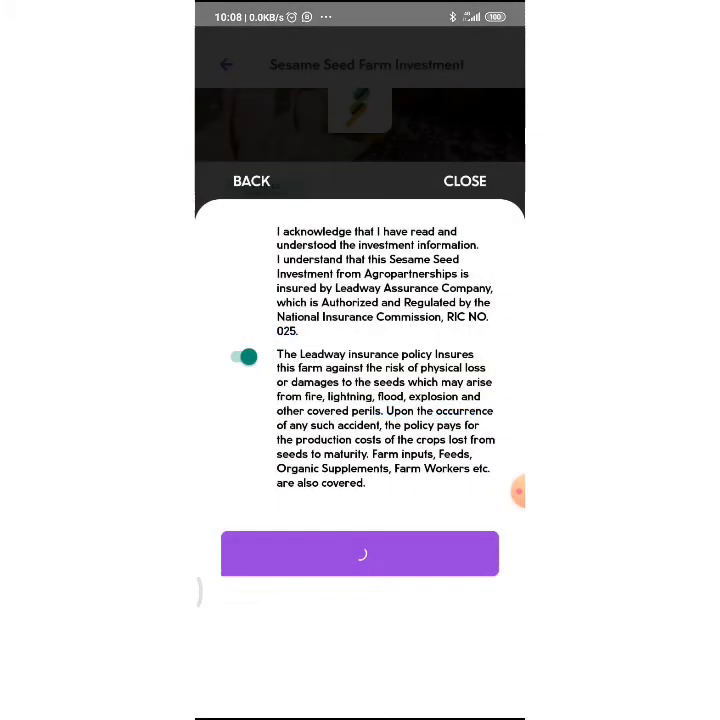
{"action": "left_click", "coordinate": [360, 553]}
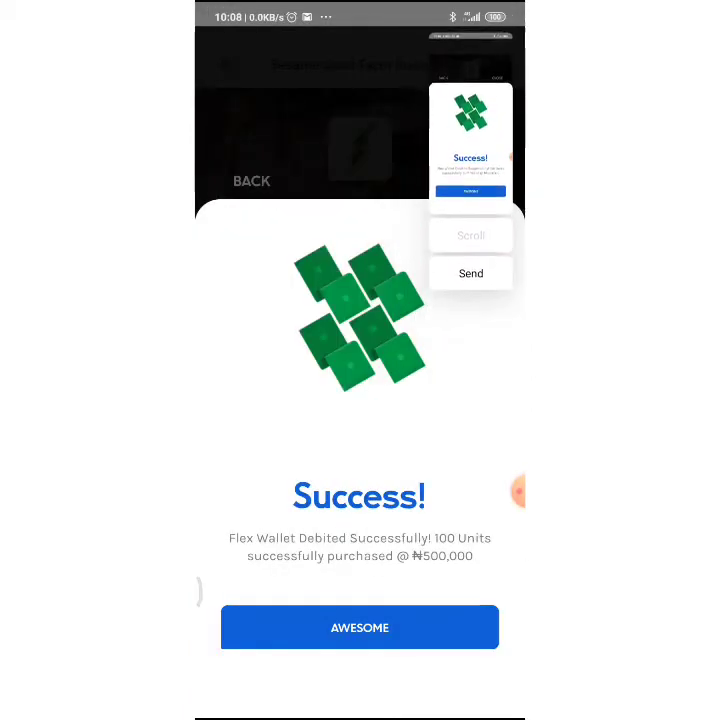
Step: Dismiss the success screen and confirm 100 units, ₦500,000 capital and ₦90,000 profit
{"action": "left_click", "coordinate": [359, 627]}
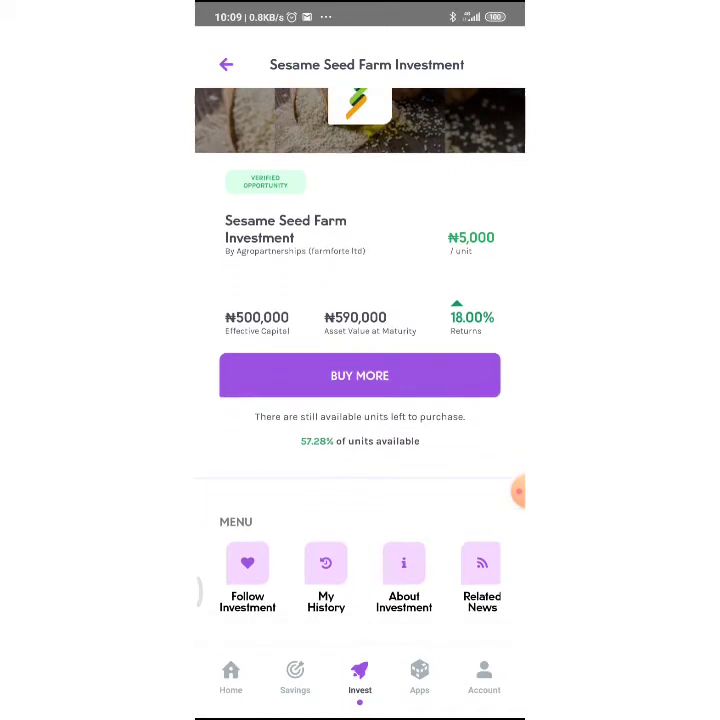
{"action": "scroll", "scroll_direction": "down", "scroll_amount": 3}
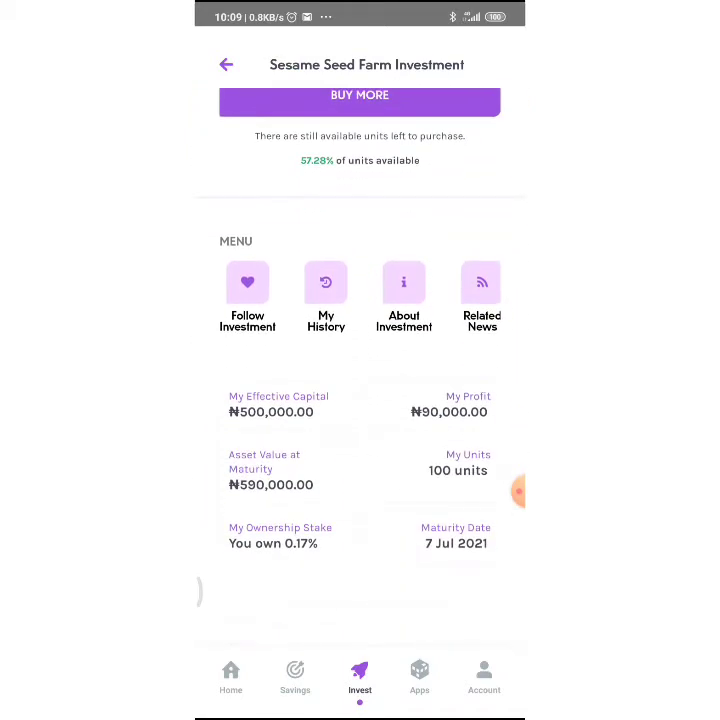
{"action": "scroll", "scroll_direction": "down", "scroll_amount": 3}
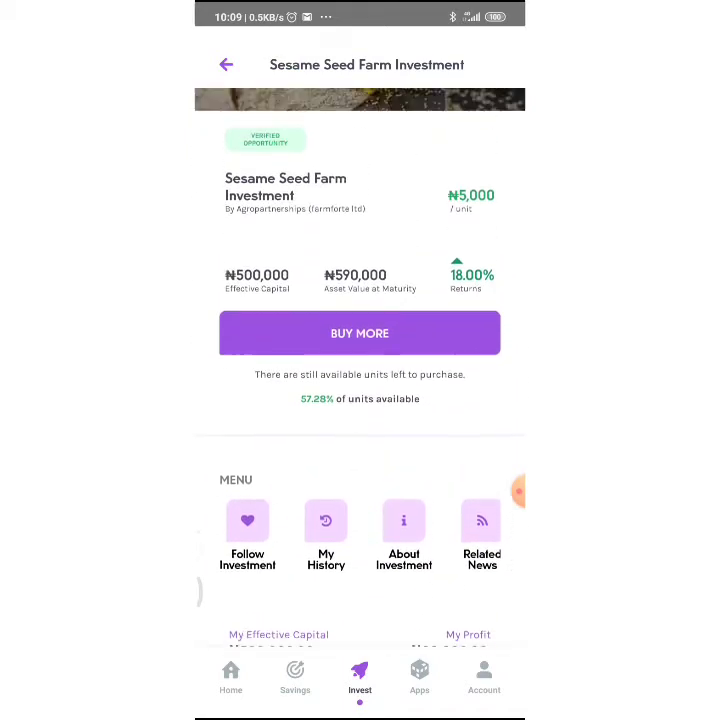
Step: Set up a 50-unit Buy More from the PiggyFlex Wallet, then view the ₦500,000 debit notification
{"action": "left_click", "coordinate": [359, 333]}
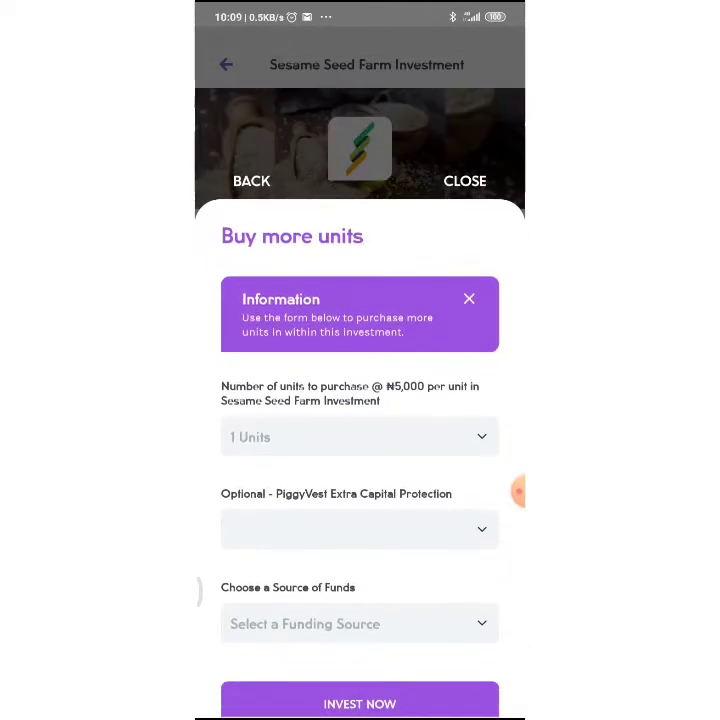
{"action": "left_click", "coordinate": [359, 437]}
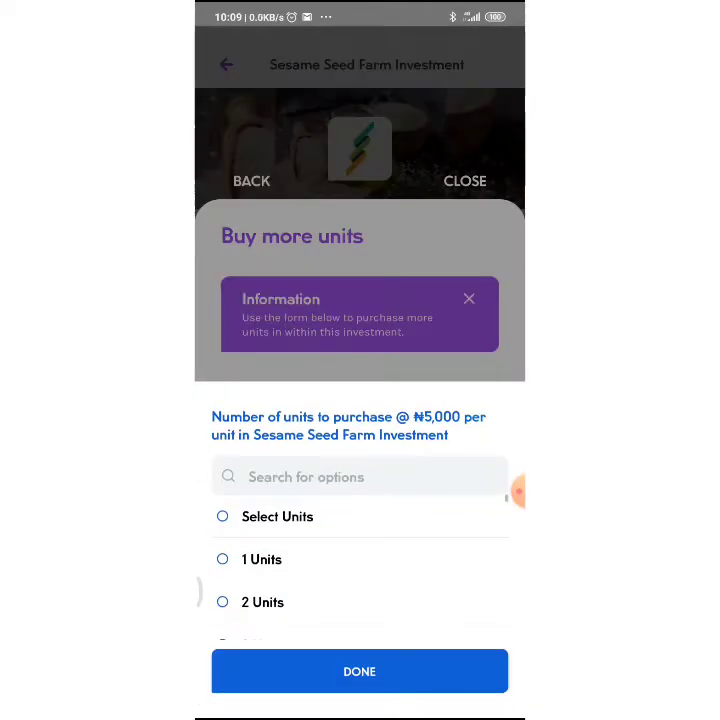
{"action": "left_click", "coordinate": [359, 476]}
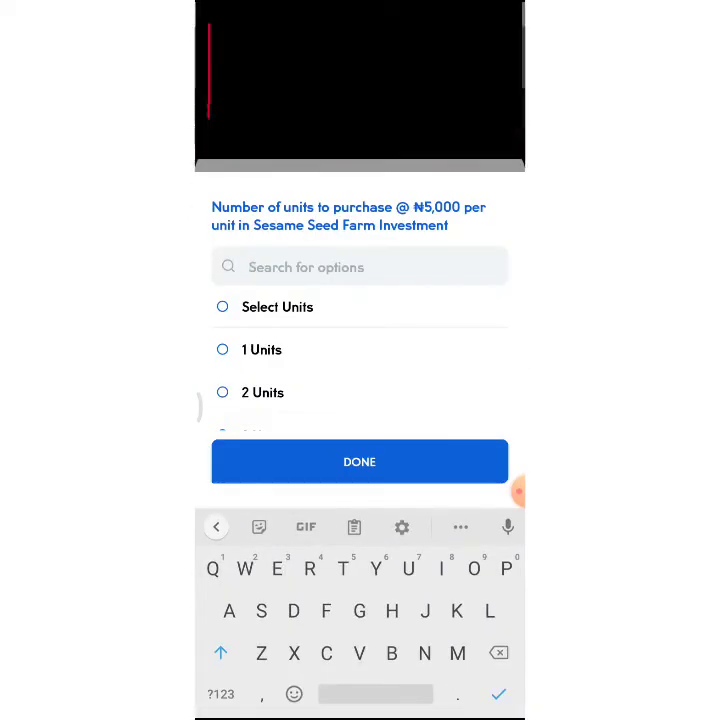
{"action": "left_click", "coordinate": [219, 694]}
{"action": "type", "text": "5"}
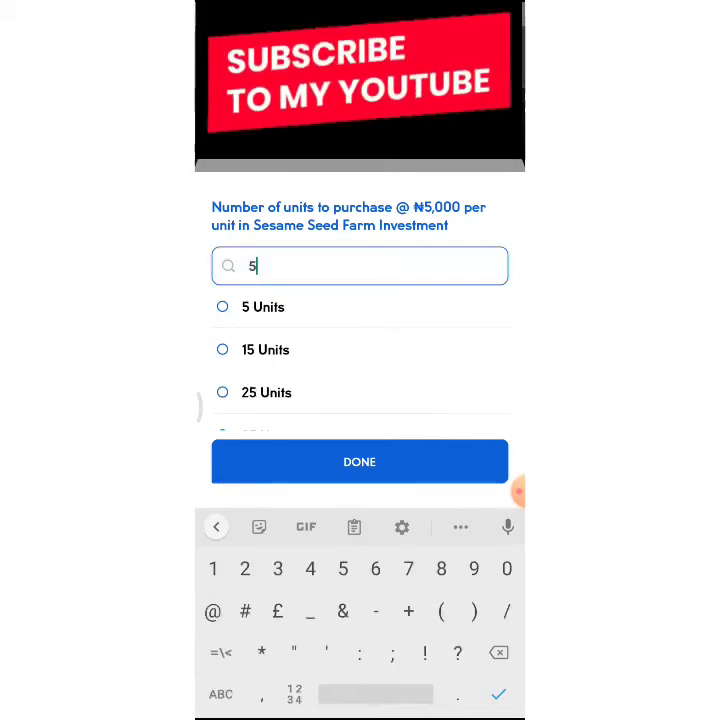
{"action": "type", "text": "0 Units"}
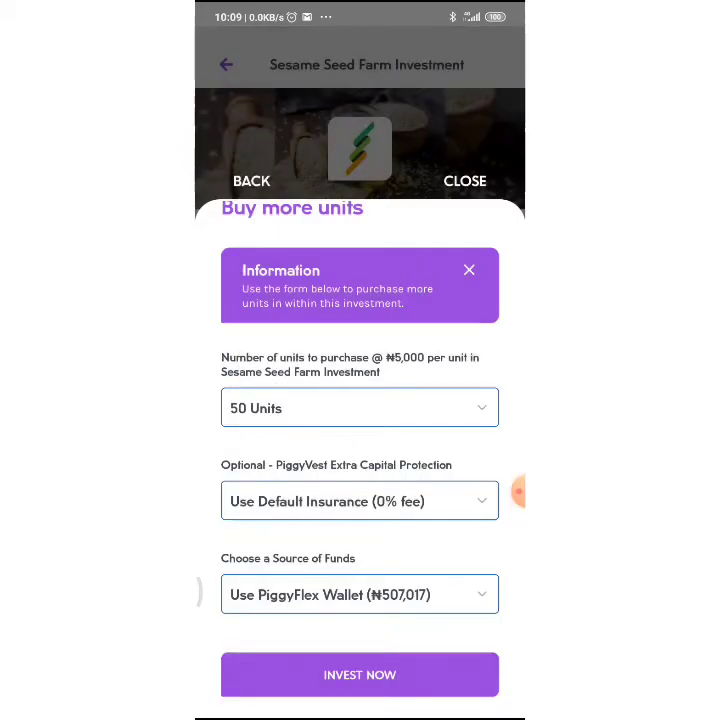
{"action": "left_click", "coordinate": [360, 674]}
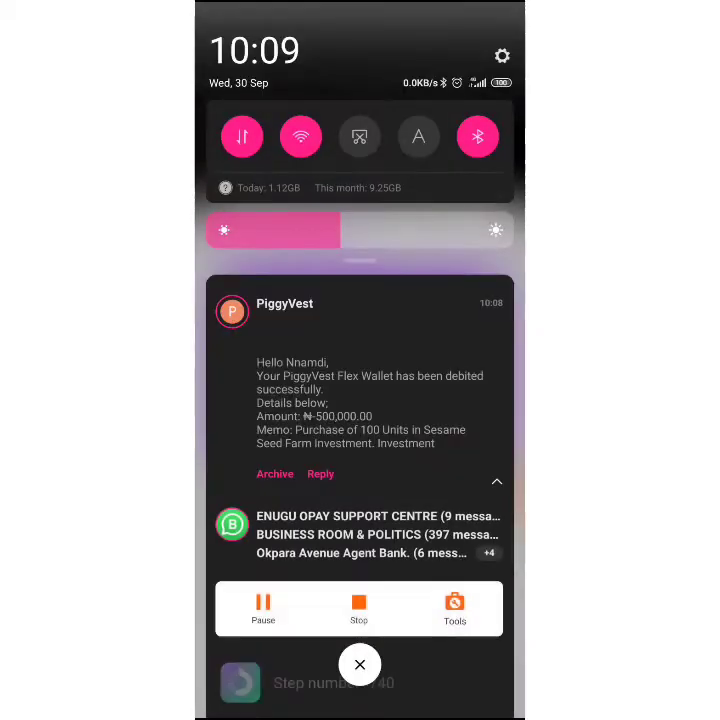
Step: Reopen PiggyVest from the app drawer and back out of the Buy more units sheet
{"action": "left_click", "coordinate": [359, 664]}
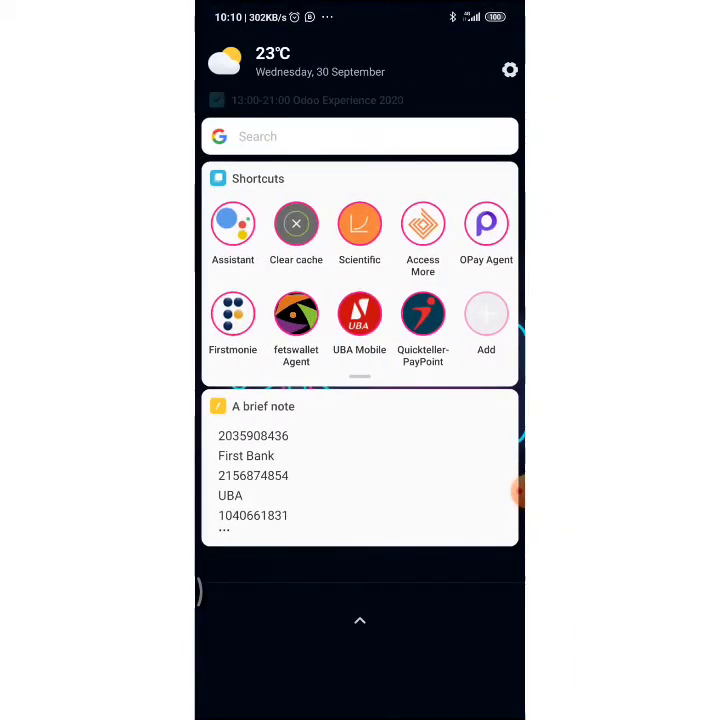
{"action": "left_click", "coordinate": [216, 99]}
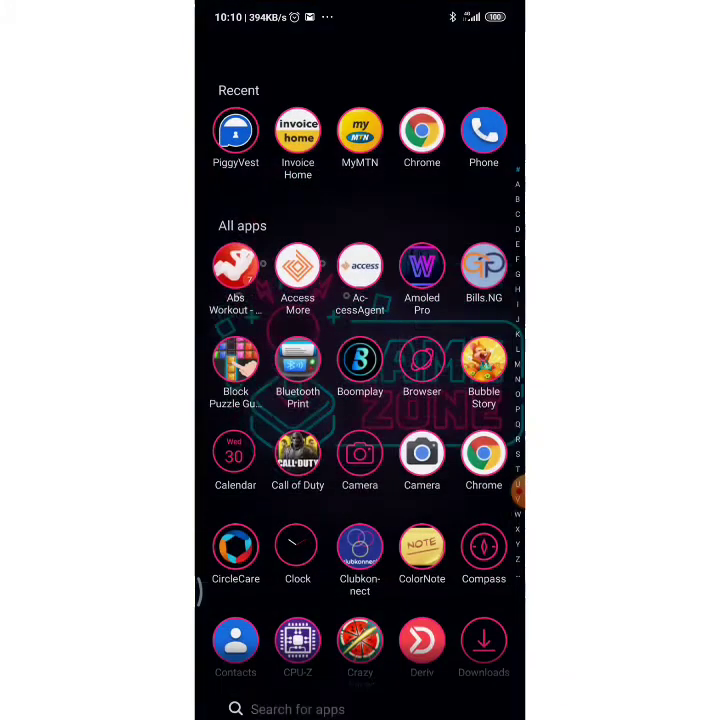
{"action": "scroll", "scroll_direction": "down", "scroll_amount": 3}
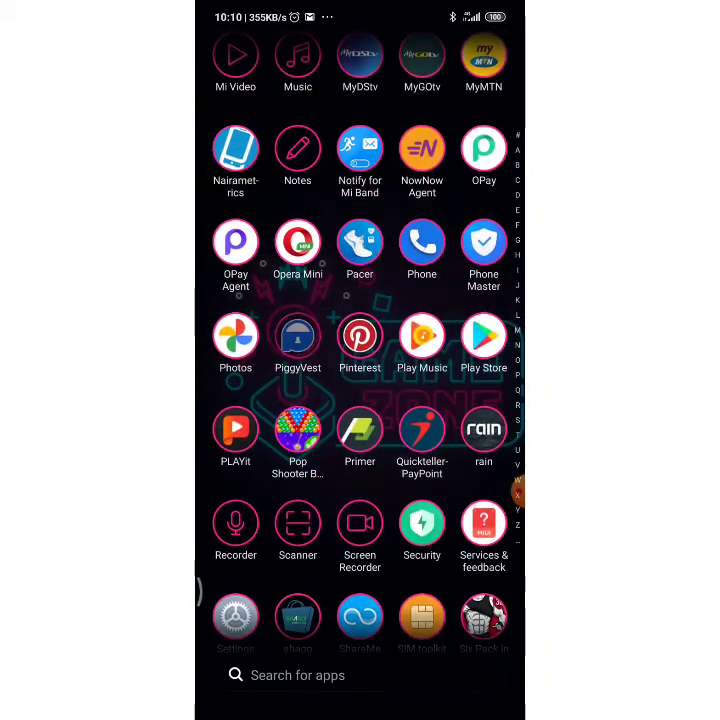
{"action": "left_click", "coordinate": [297, 335]}
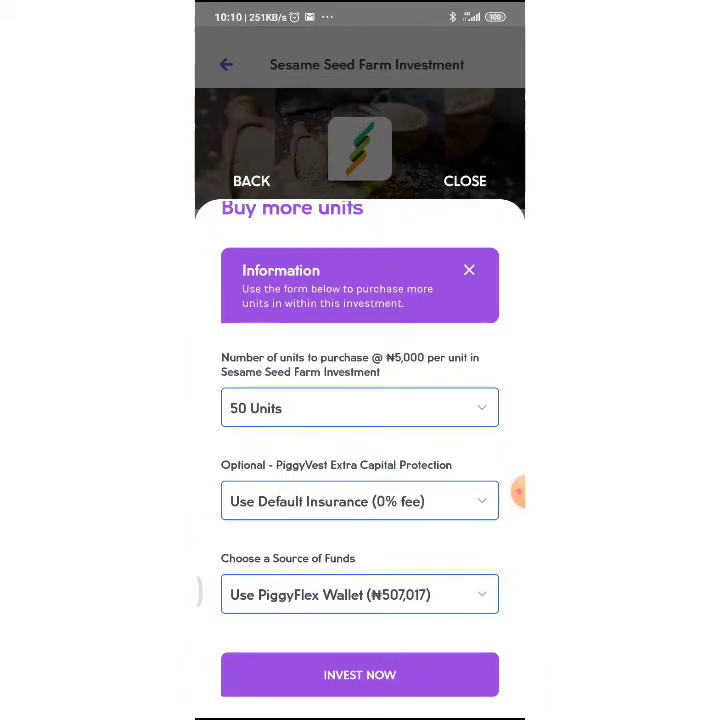
{"action": "left_click", "coordinate": [464, 181]}
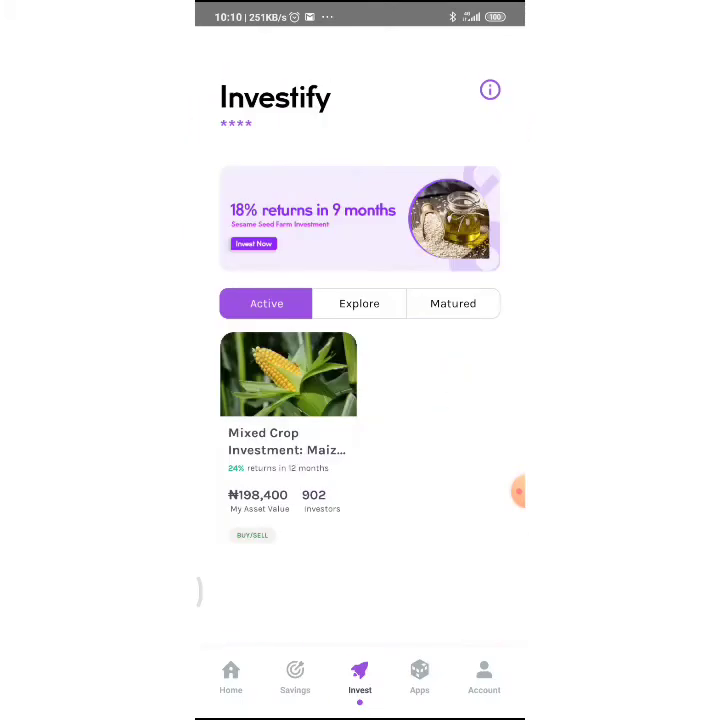
Step: Switch Investify from Explore to Active to find the ₦590,000 Sesame Seed Farm holding
{"action": "left_click", "coordinate": [359, 303]}
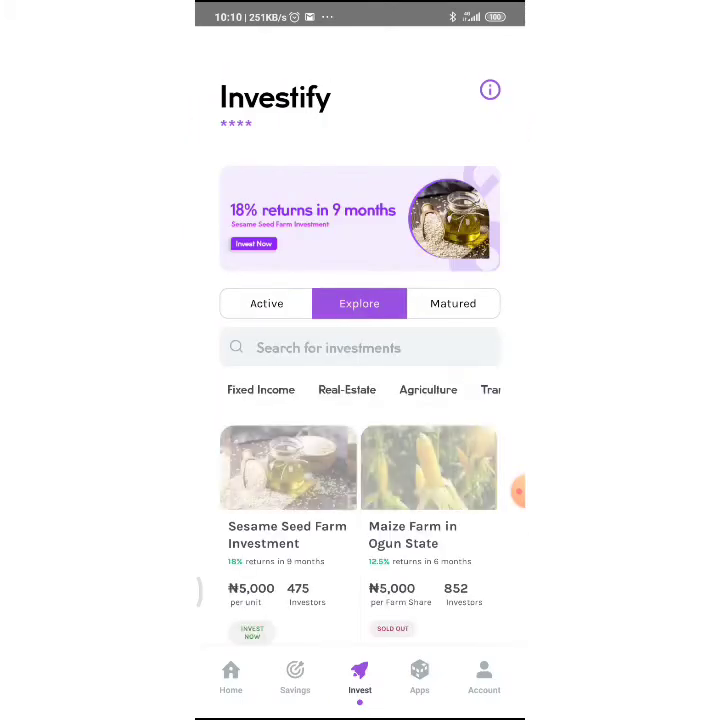
{"action": "left_click", "coordinate": [266, 303]}
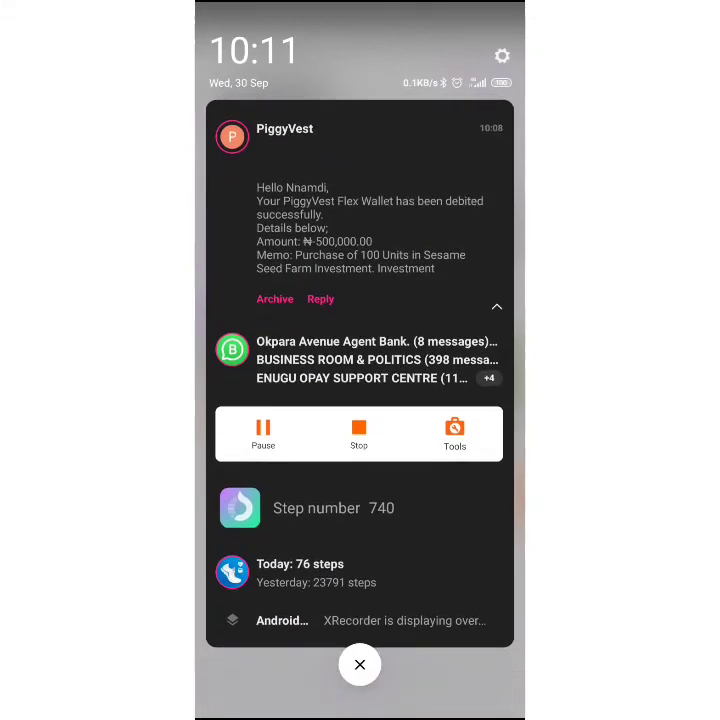
{"action": "left_click", "coordinate": [359, 664]}
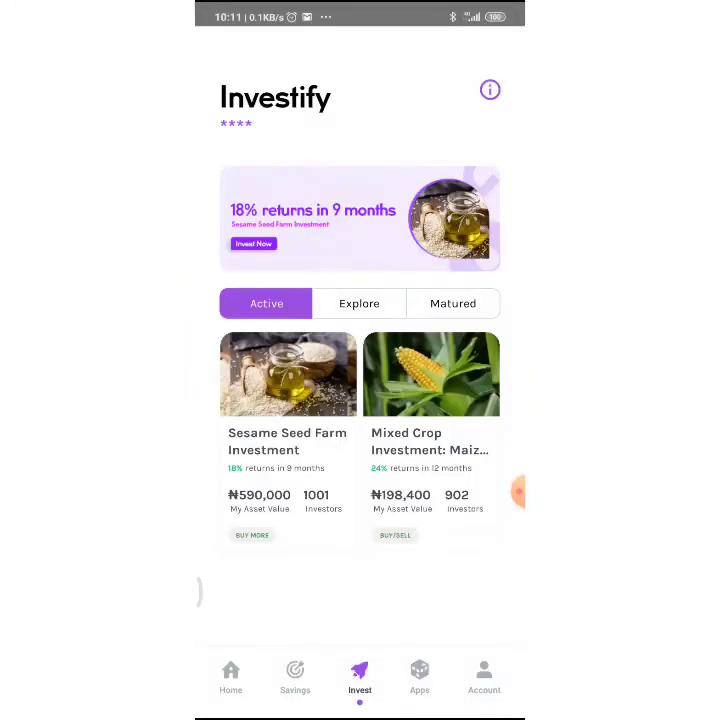
Step: Go to Home and open Recent Activities
{"action": "left_click", "coordinate": [230, 675]}
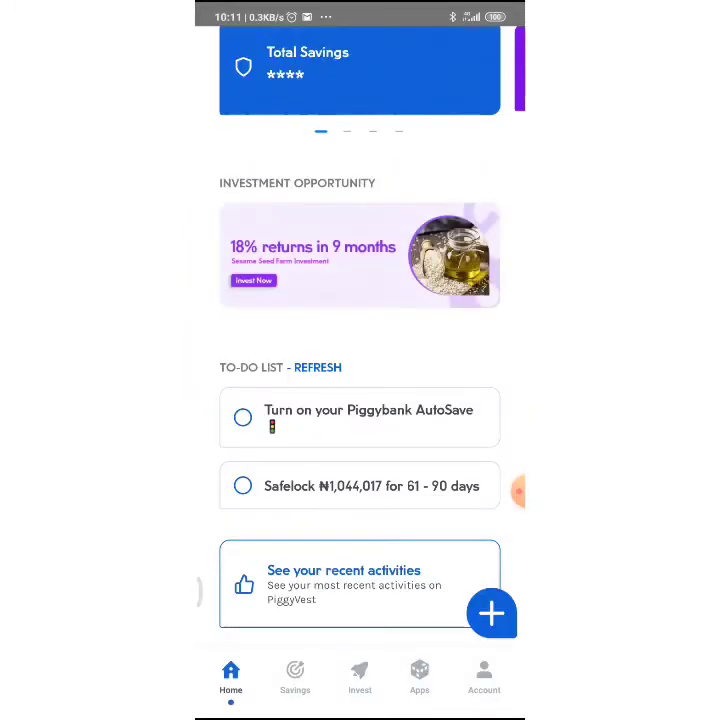
{"action": "scroll", "scroll_direction": "down", "scroll_amount": 3}
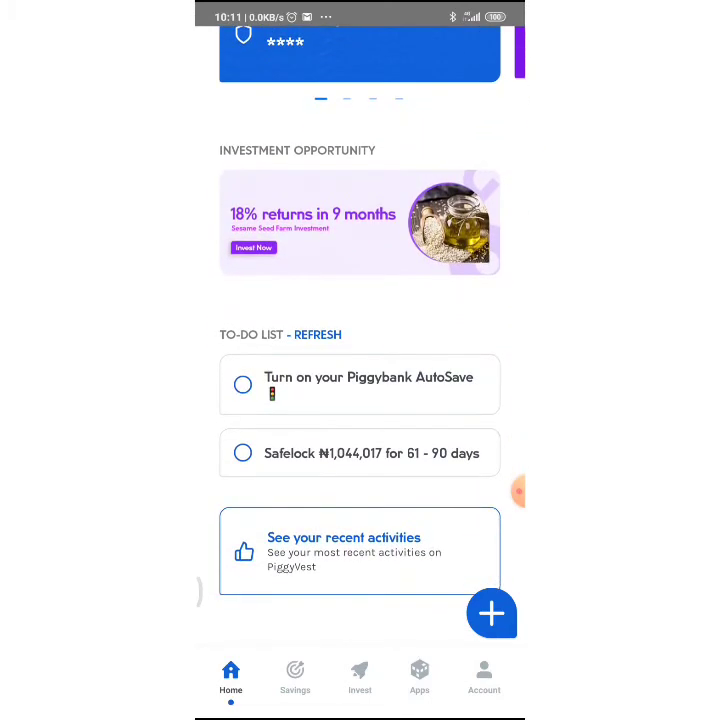
{"action": "left_click", "coordinate": [344, 551]}
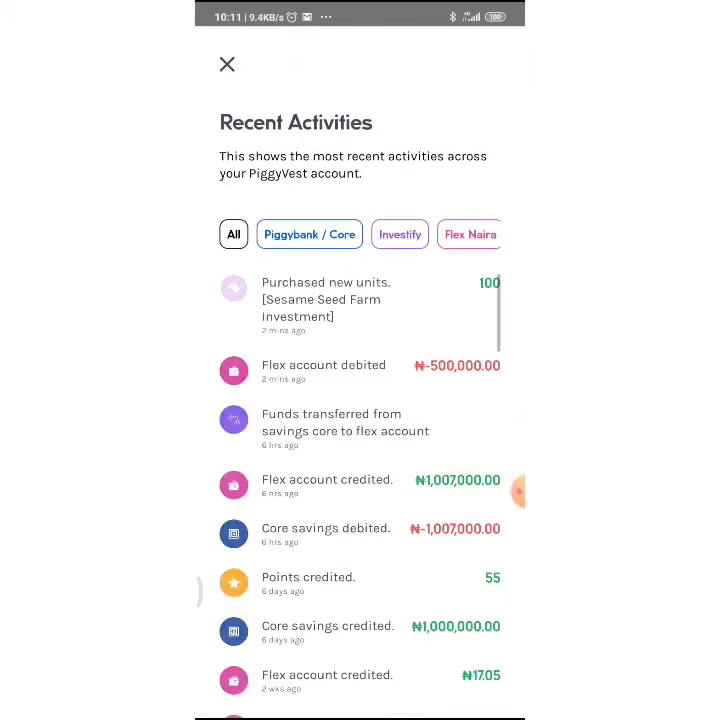
Step: Filter activities by Core Savings, Piggy Points and All, then close them
{"action": "left_click", "coordinate": [309, 234]}
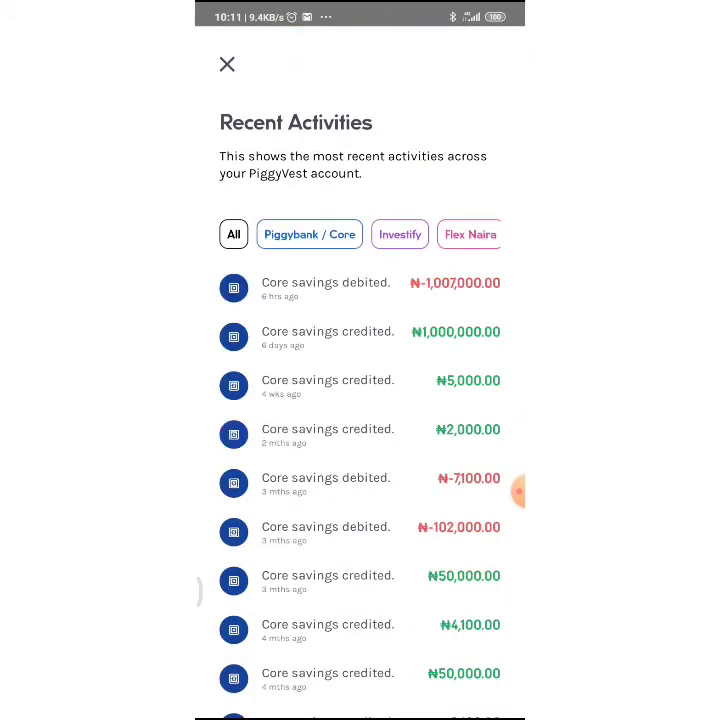
{"action": "scroll", "scroll_direction": "right", "scroll_amount": 3}
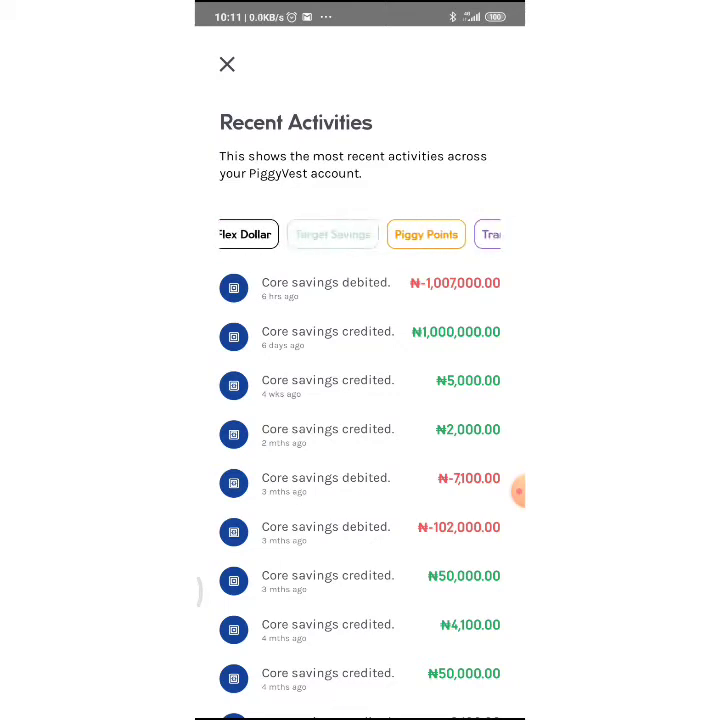
{"action": "left_click", "coordinate": [425, 234]}
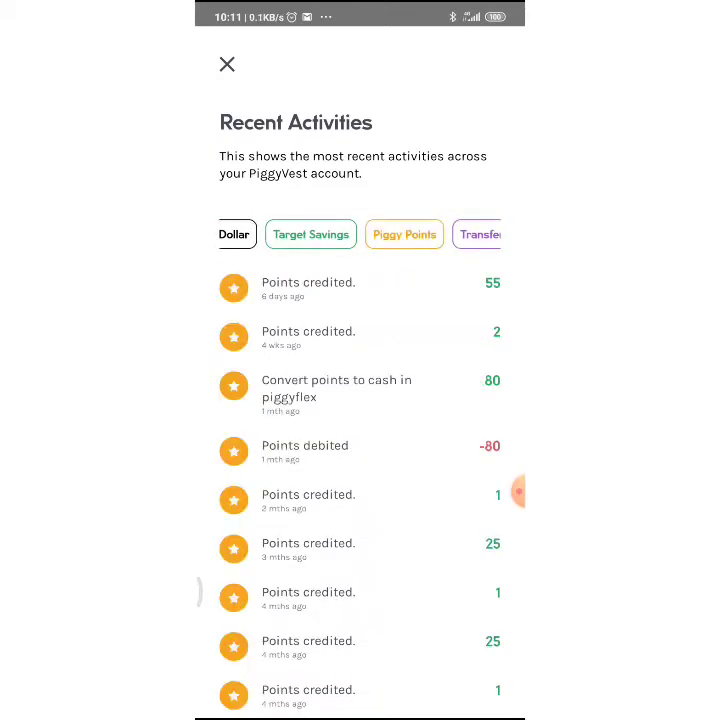
{"action": "scroll", "scroll_direction": "right", "scroll_amount": 3}
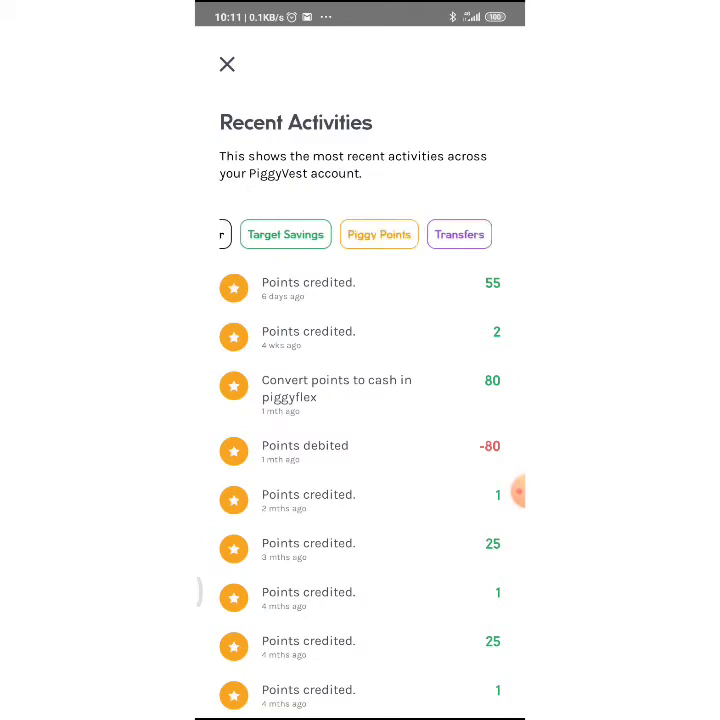
{"action": "left_click", "coordinate": [234, 234]}
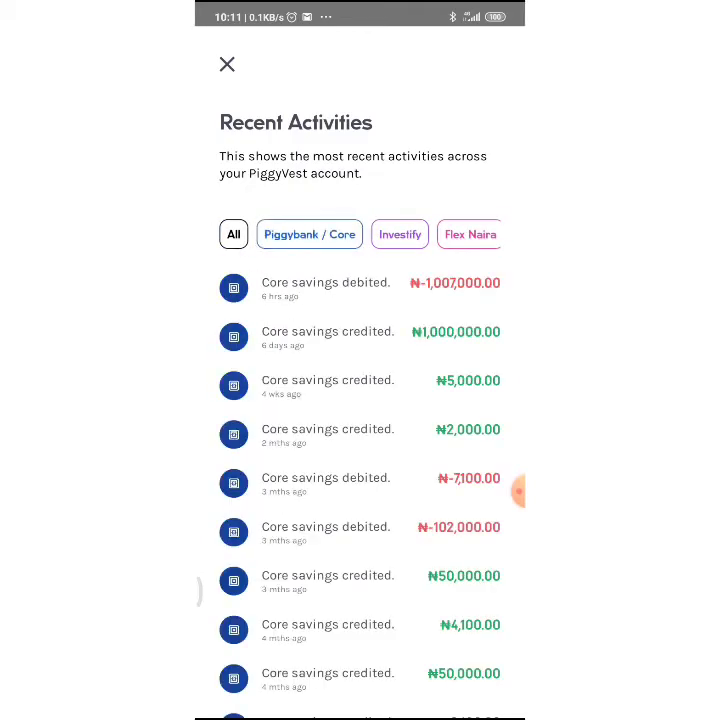
{"action": "left_click", "coordinate": [227, 64]}
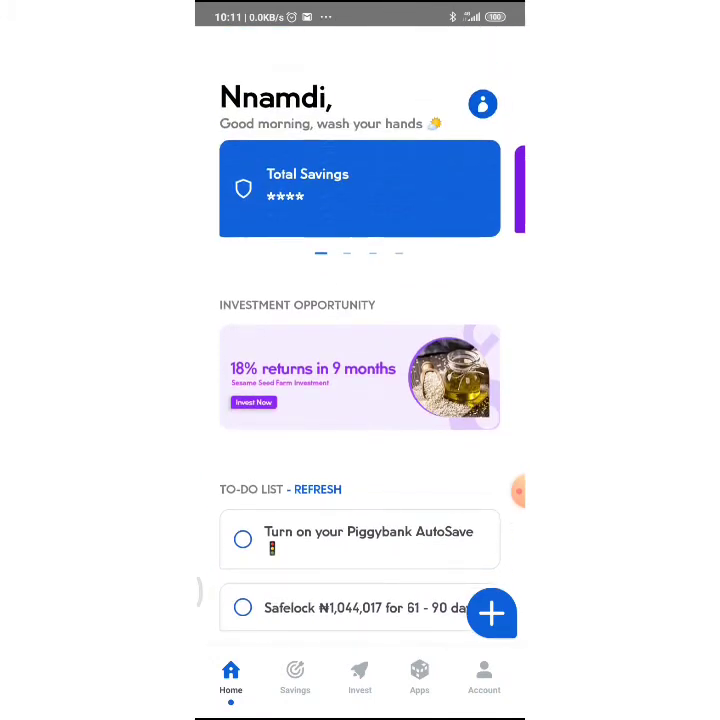
Step: Open the Flex Naira account and its full transaction list
{"action": "scroll", "scroll_direction": "down", "scroll_amount": 3}
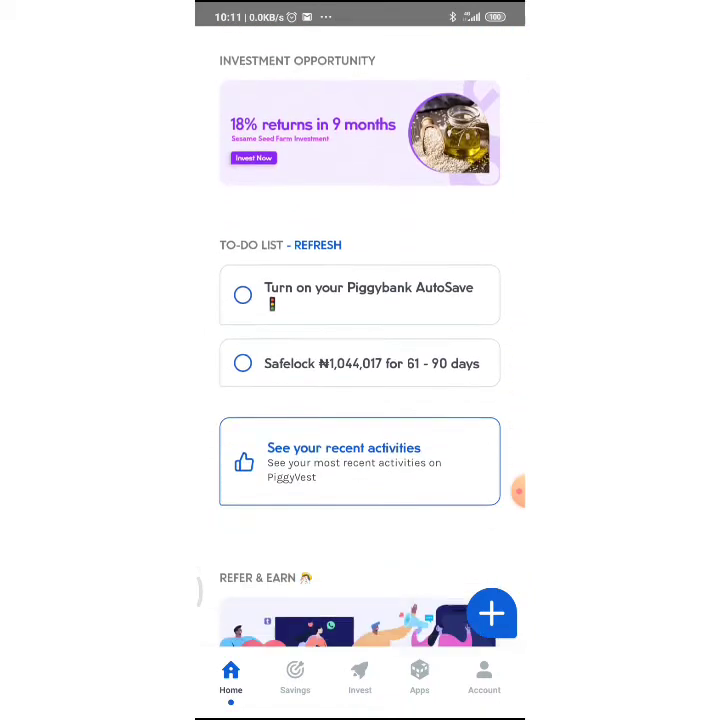
{"action": "scroll", "scroll_direction": "down", "scroll_amount": 3}
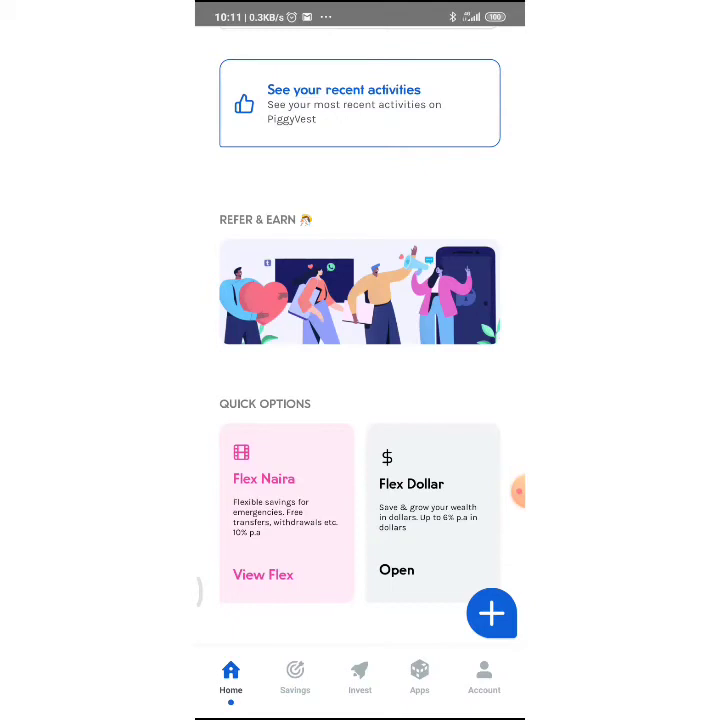
{"action": "left_click", "coordinate": [295, 675]}
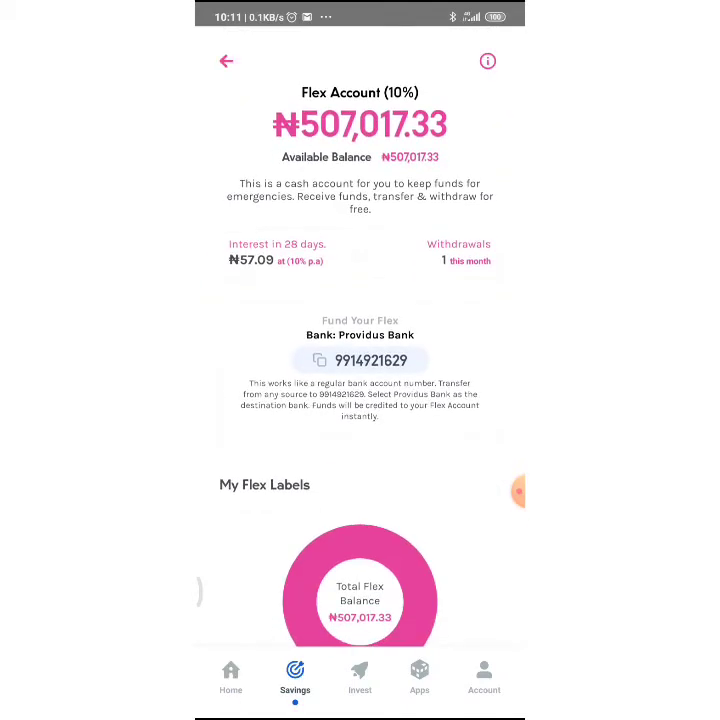
{"action": "scroll", "scroll_direction": "down", "scroll_amount": 3}
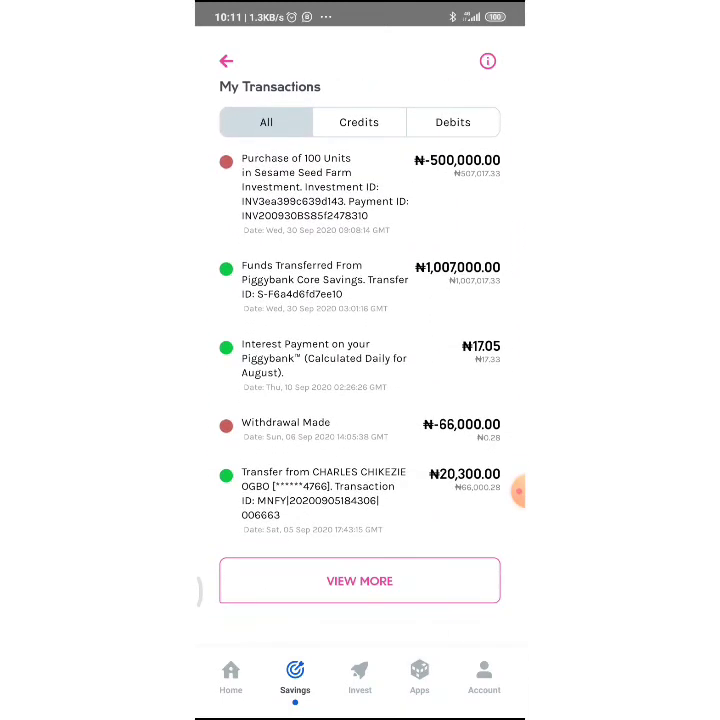
{"action": "left_click", "coordinate": [359, 581]}
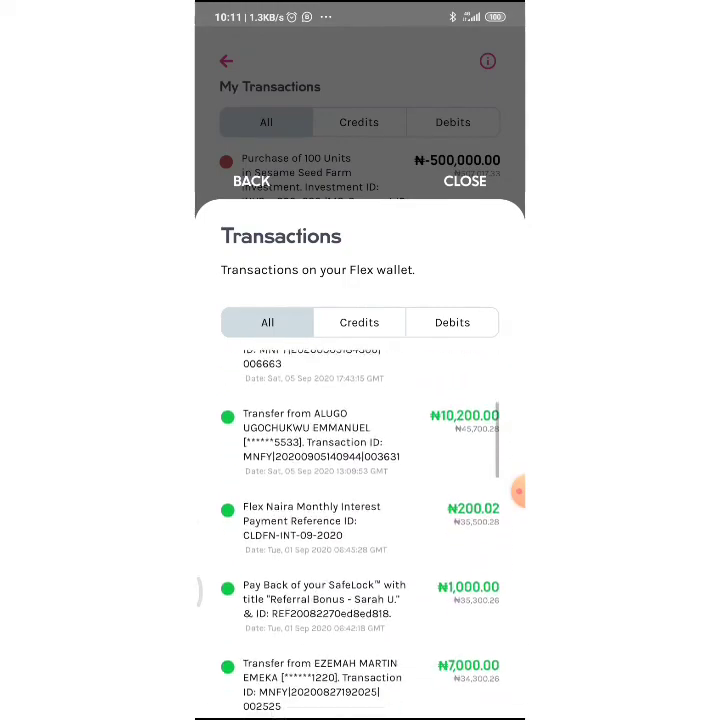
Step: Review Flex transactions under Credits, Debits and All, then close the list
{"action": "scroll", "scroll_direction": "down", "scroll_amount": 3}
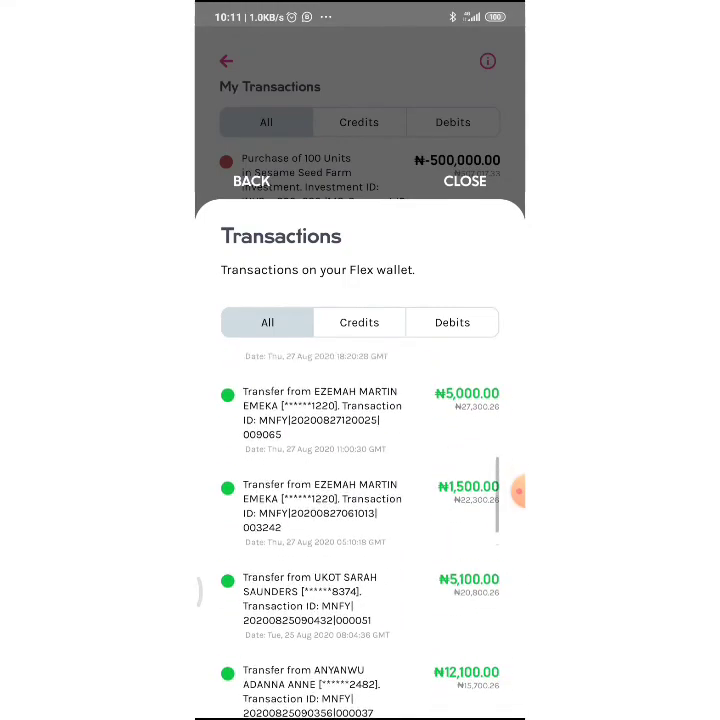
{"action": "left_click", "coordinate": [358, 322]}
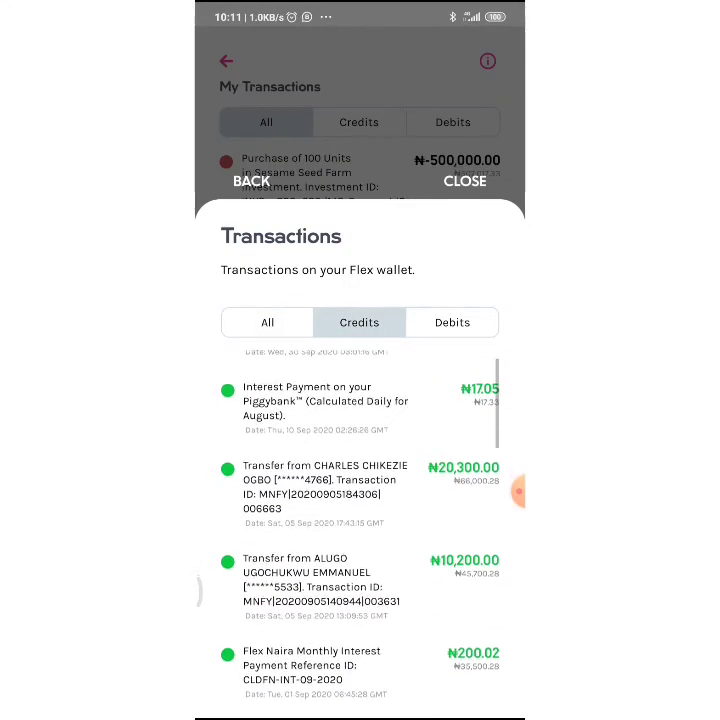
{"action": "left_click", "coordinate": [452, 322]}
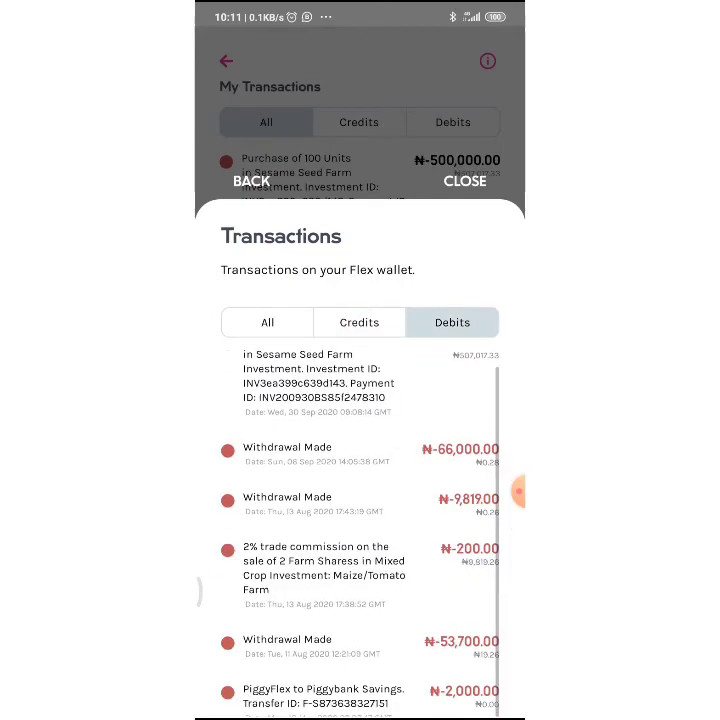
{"action": "left_click", "coordinate": [267, 322]}
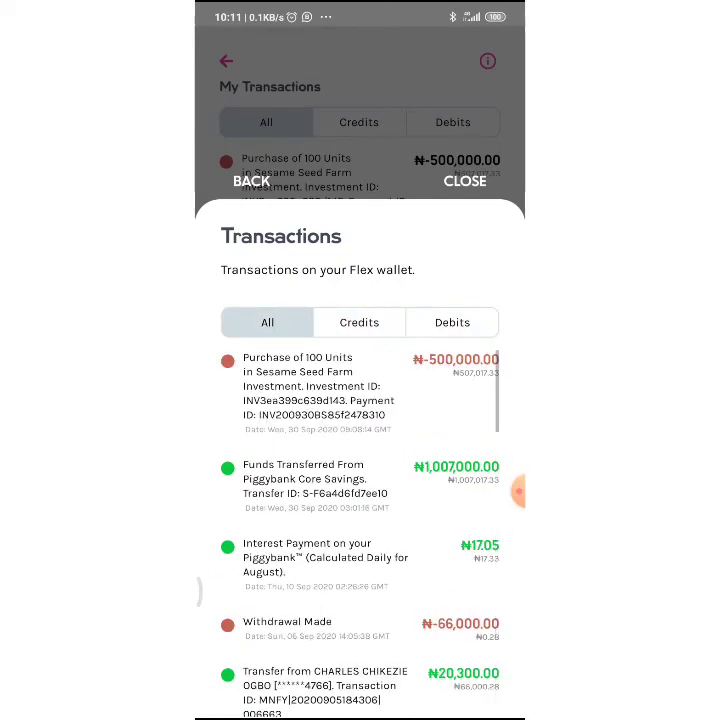
{"action": "left_click", "coordinate": [464, 181]}
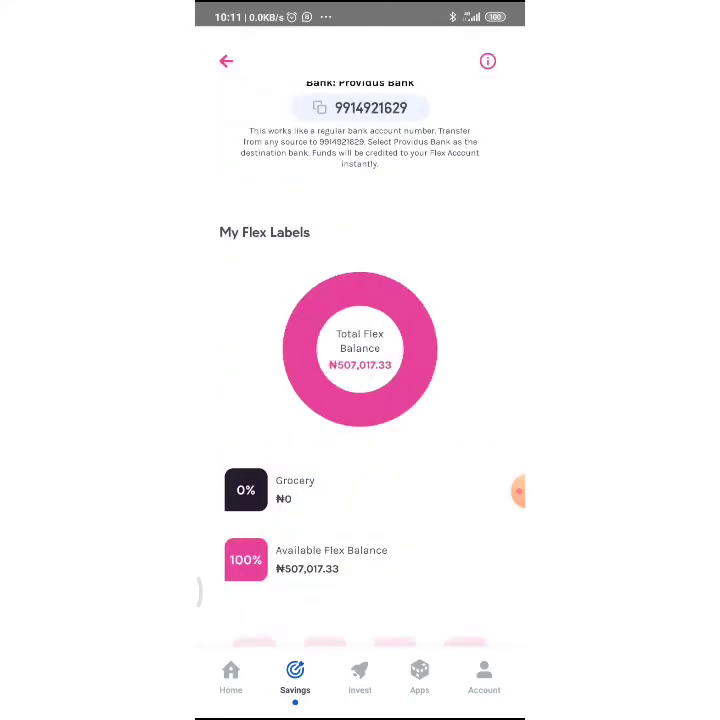
Step: Glance at Investify's active investments, then go back to the Home dashboard
{"action": "left_click", "coordinate": [359, 678]}
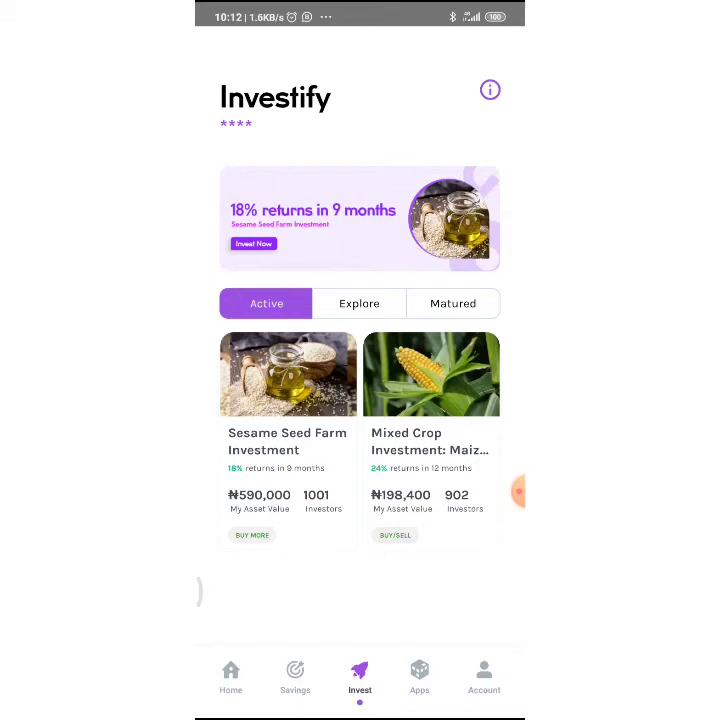
{"action": "left_click", "coordinate": [230, 675]}
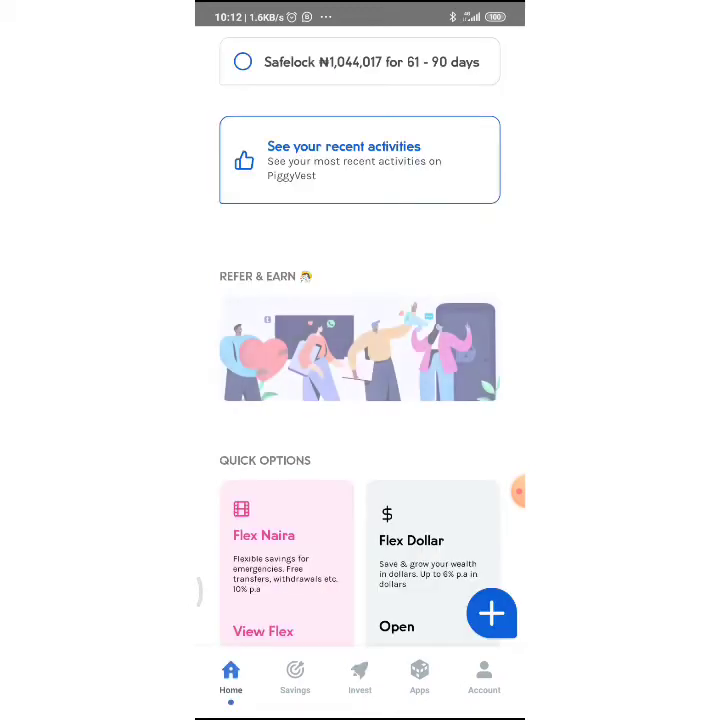
{"action": "scroll", "scroll_direction": "down", "scroll_amount": 3}
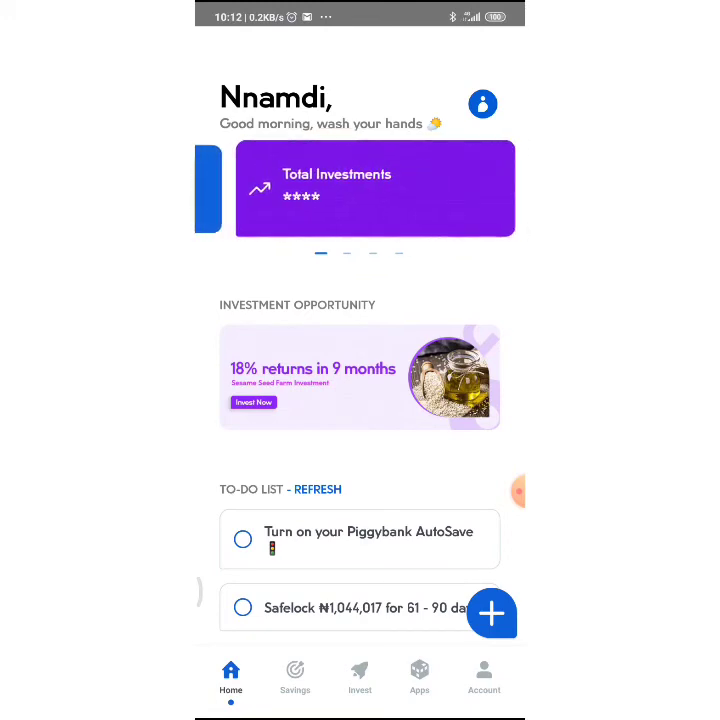
{"action": "scroll", "scroll_direction": "left", "scroll_amount": 3}
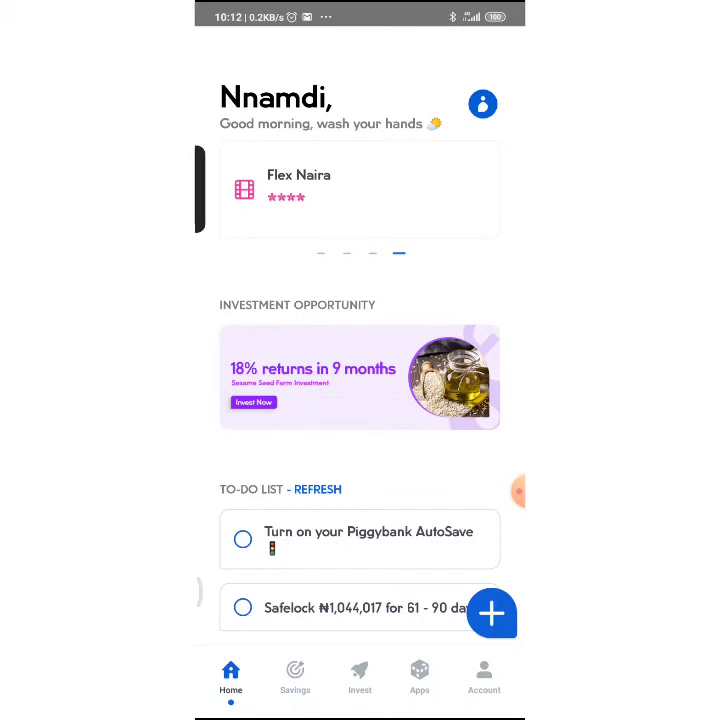
Step: Open the Flex Naira card to see the ₦507,017.33 balance and ₦57.09 interest due
{"action": "left_click", "coordinate": [360, 189]}
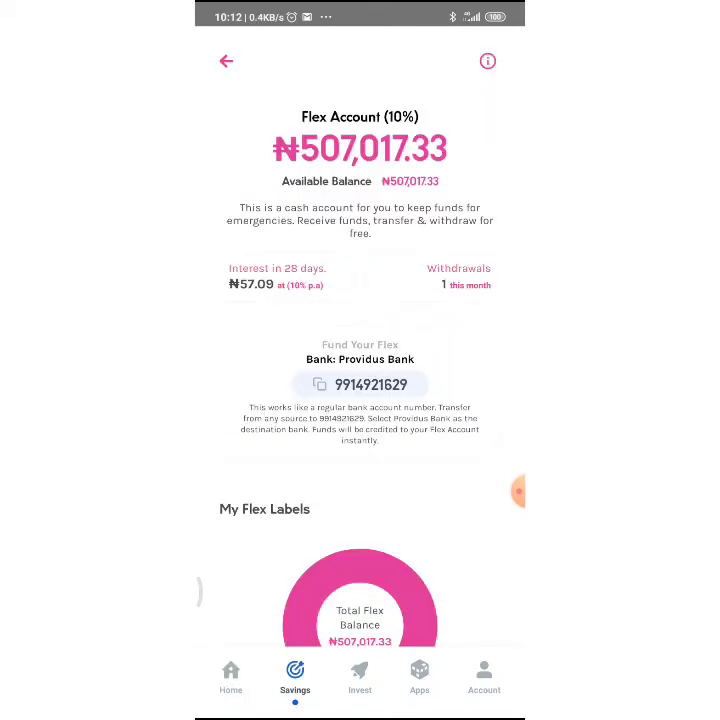
{"action": "scroll", "scroll_direction": "up", "scroll_amount": 3}
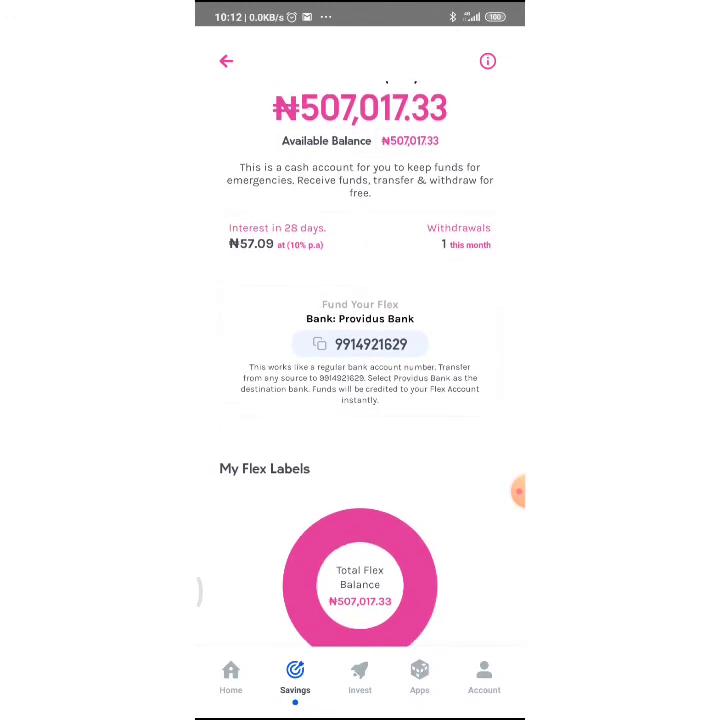
{"action": "scroll", "scroll_direction": "up", "scroll_amount": 3}
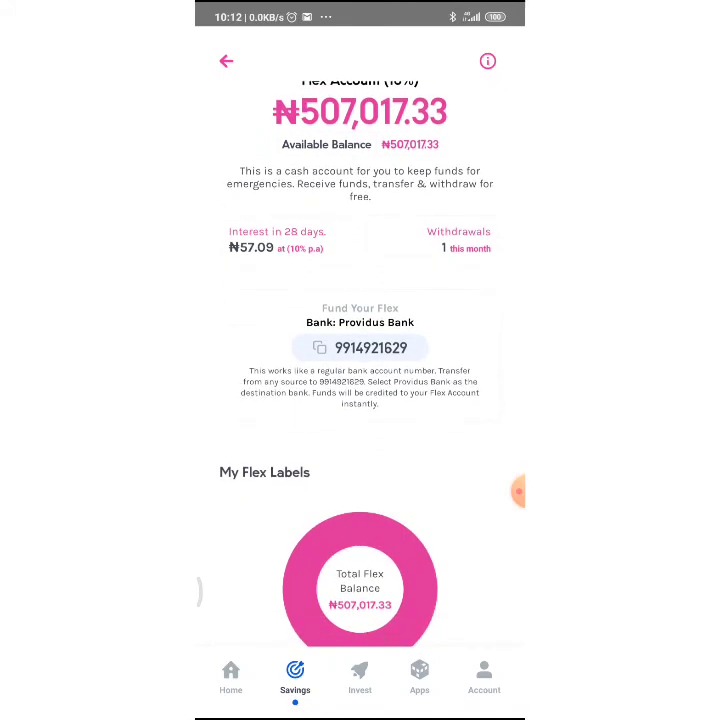
{"action": "scroll", "scroll_direction": "up", "scroll_amount": 3}
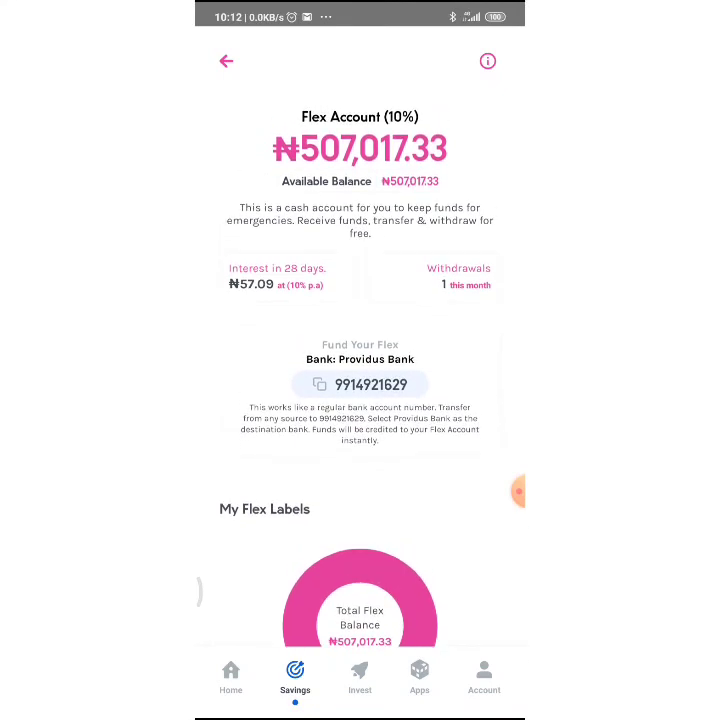
Step: Pass through the Savings overview of Piggybank, Flex, Safelock and Targets, then return Home
{"action": "left_click", "coordinate": [226, 61]}
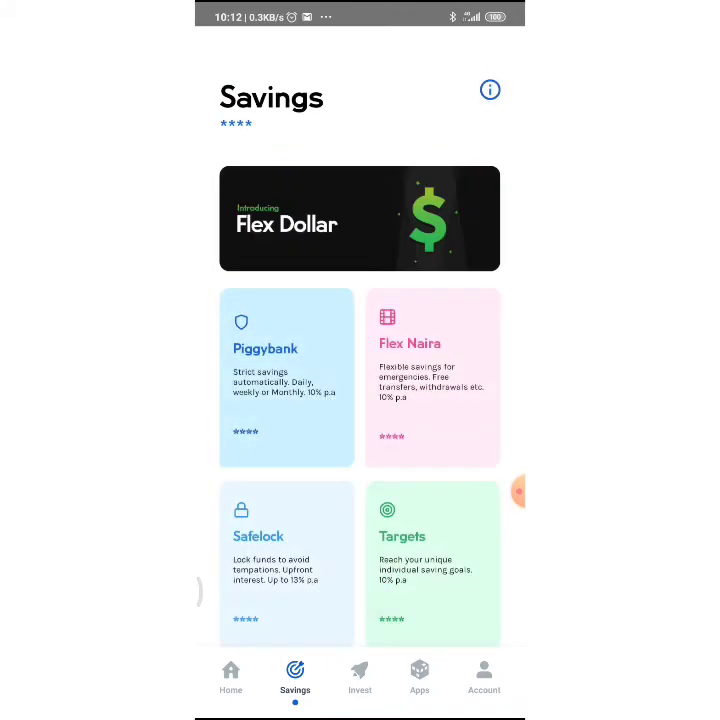
{"action": "scroll", "scroll_direction": "up", "scroll_amount": 3}
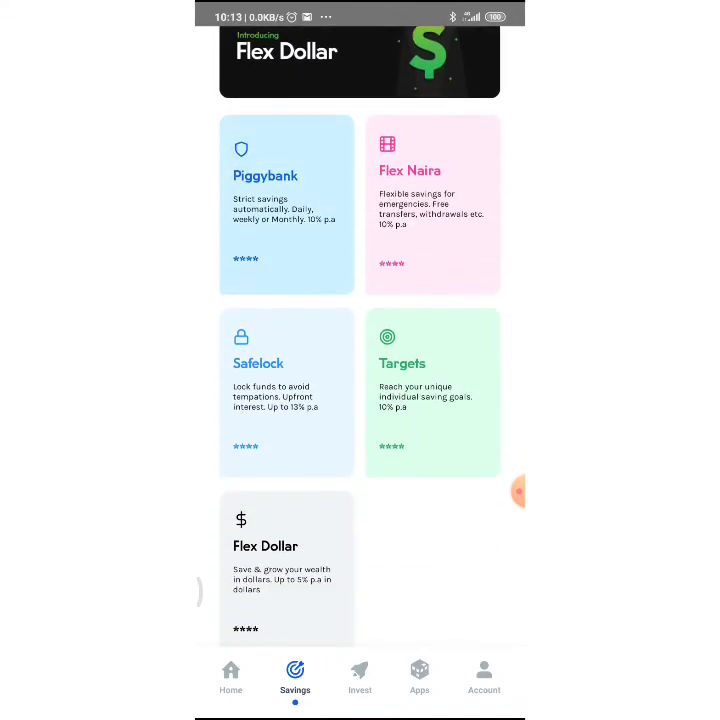
{"action": "scroll", "scroll_direction": "up", "scroll_amount": 3}
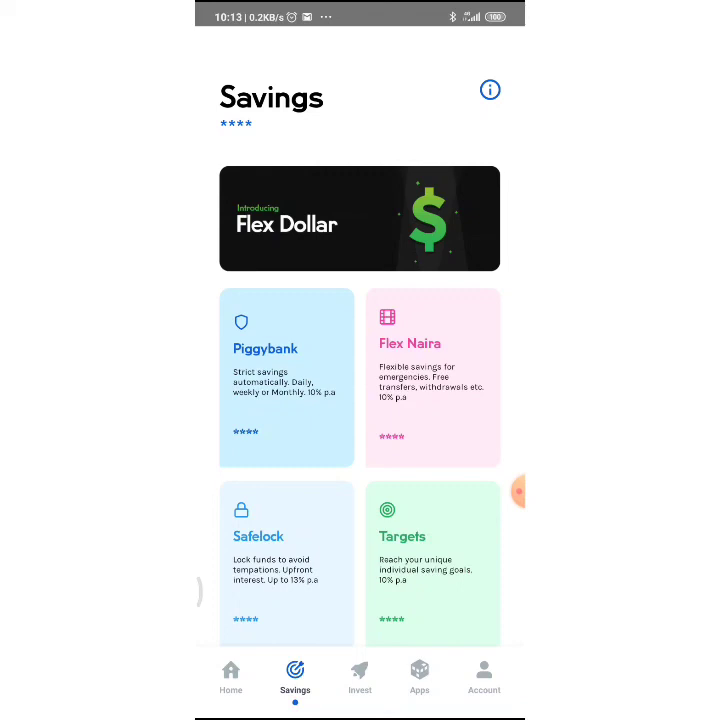
{"action": "left_click", "coordinate": [230, 678]}
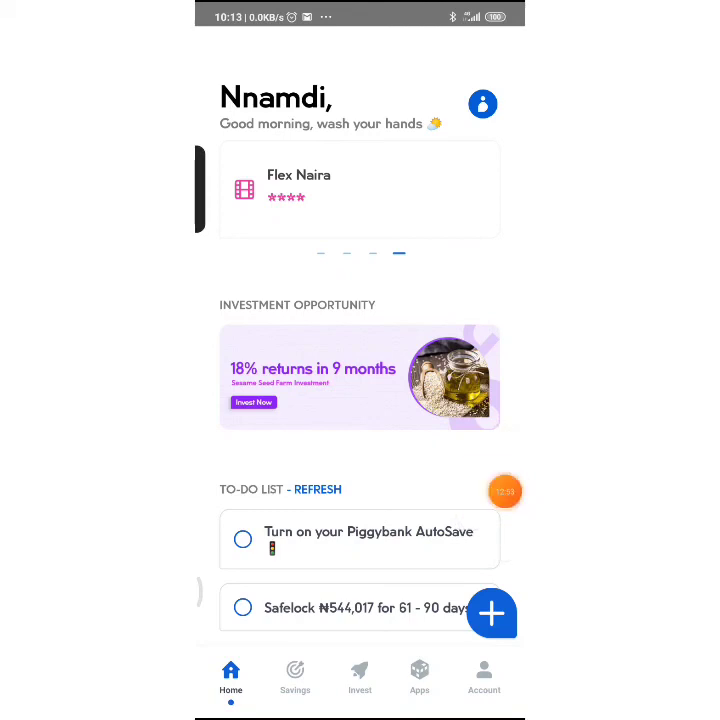
{"action": "left_click", "coordinate": [505, 491]}
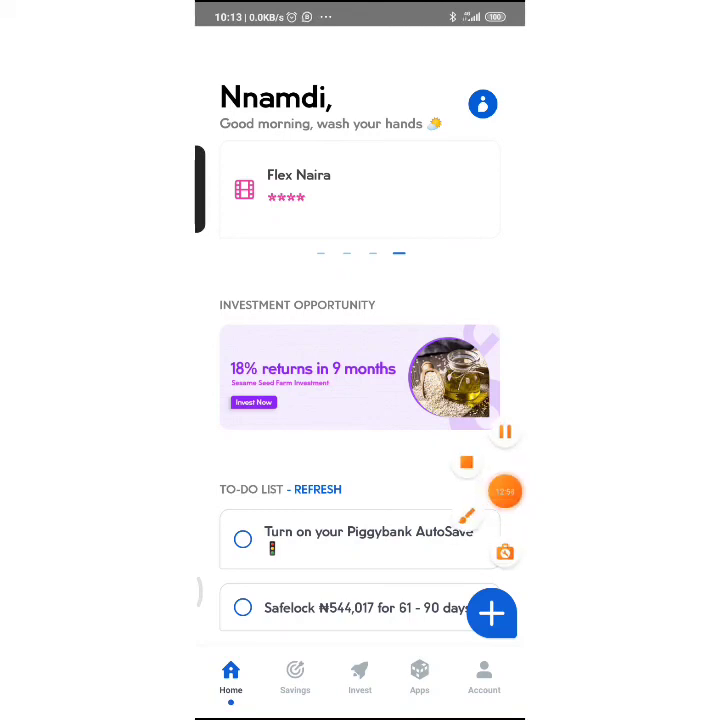